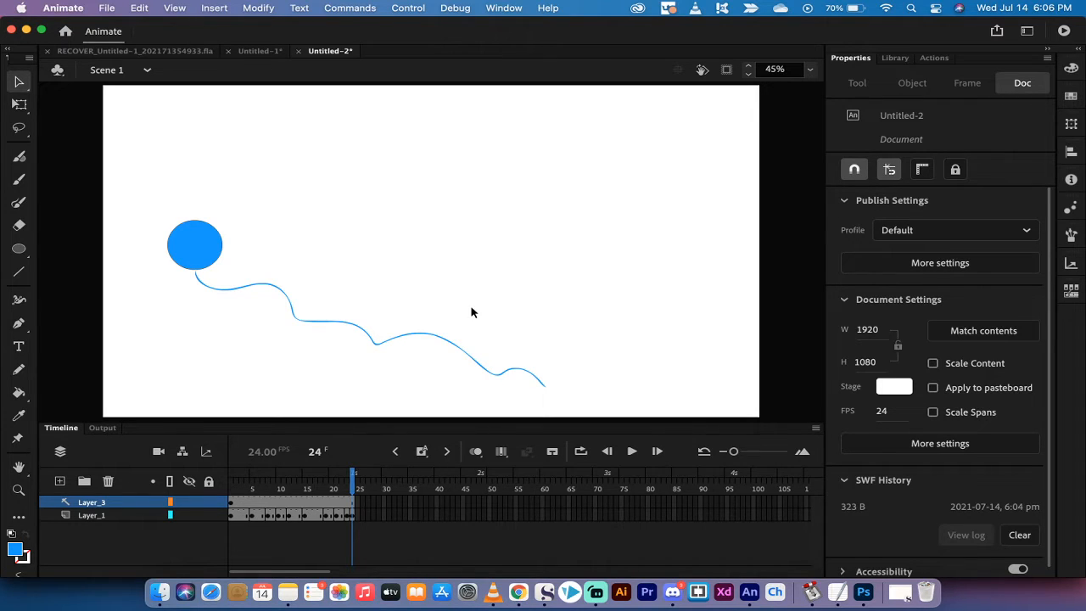
{"action": "mouse_move", "coordinate": [195, 258]}
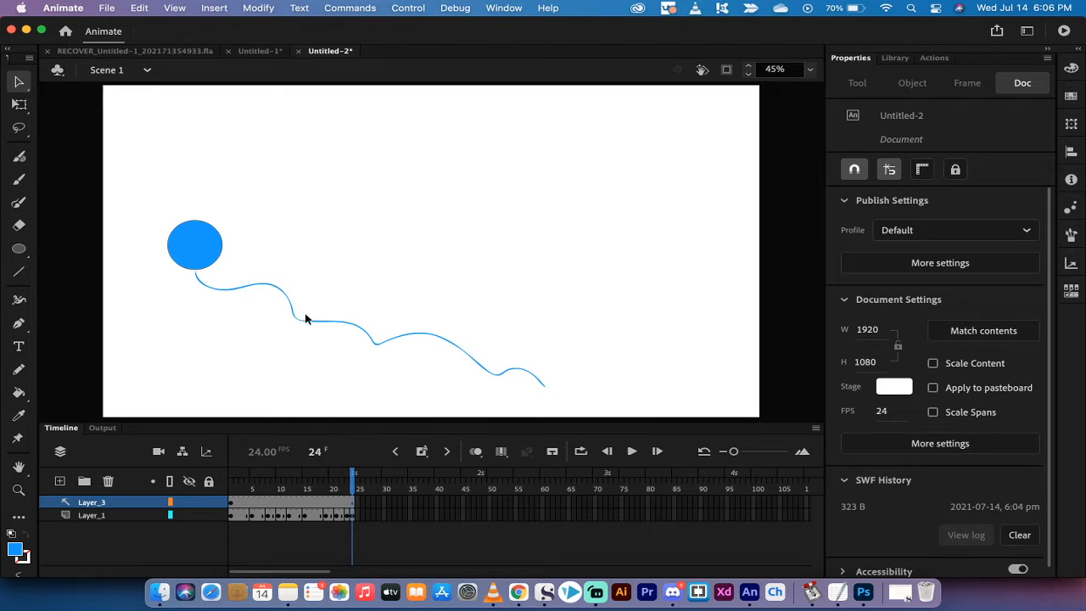
{"action": "mouse_move", "coordinate": [523, 383]}
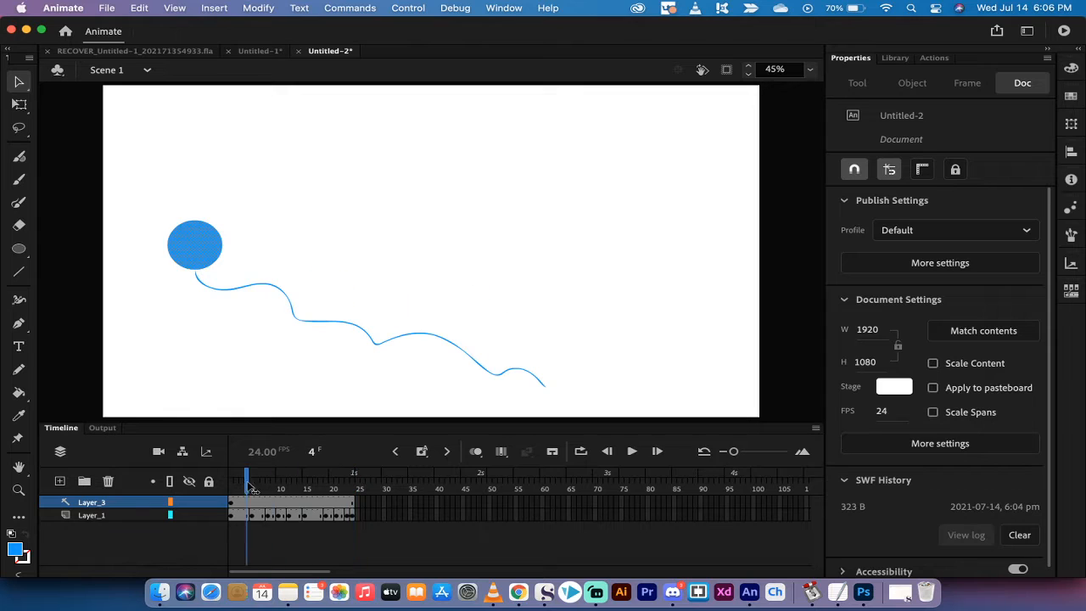
Step: Delete the leftover Layer_1 and move the blue ball to the stage's top-left corner
{"action": "left_click", "coordinate": [231, 478]}
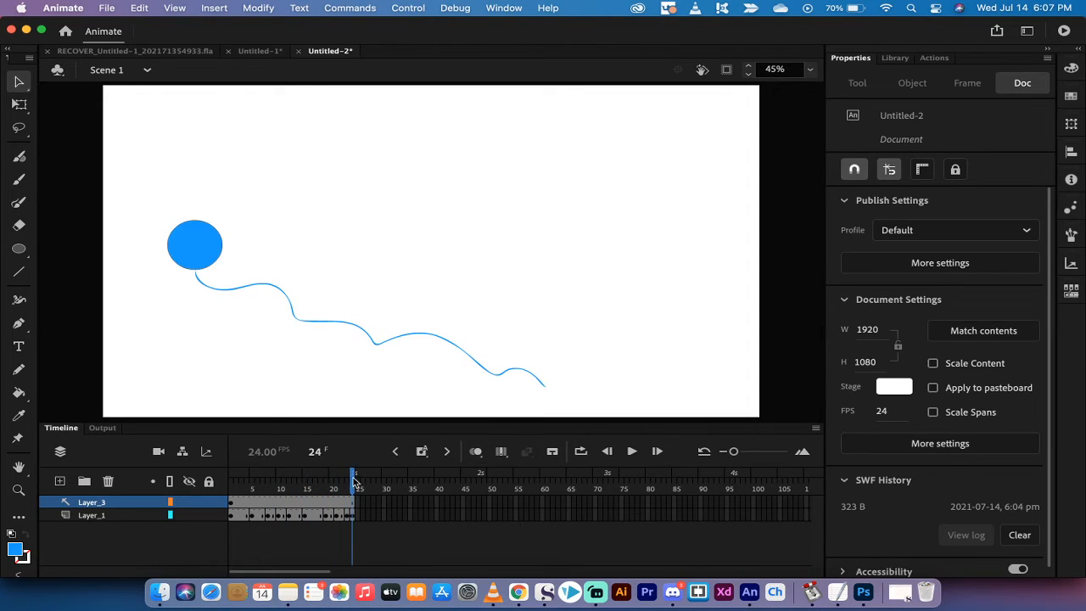
{"action": "mouse_move", "coordinate": [170, 550]}
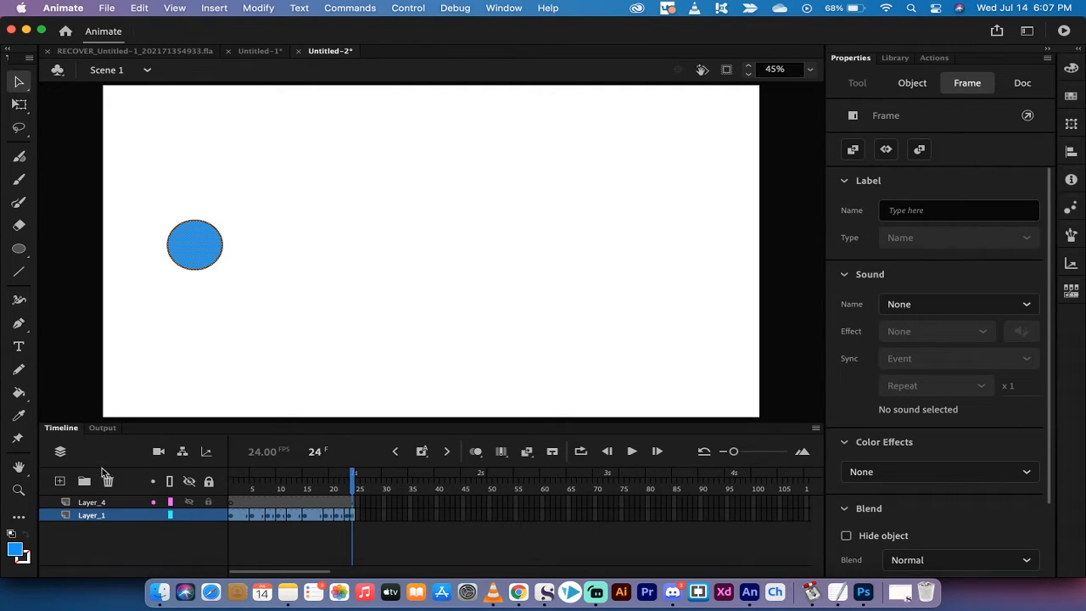
{"action": "left_click", "coordinate": [1021, 81]}
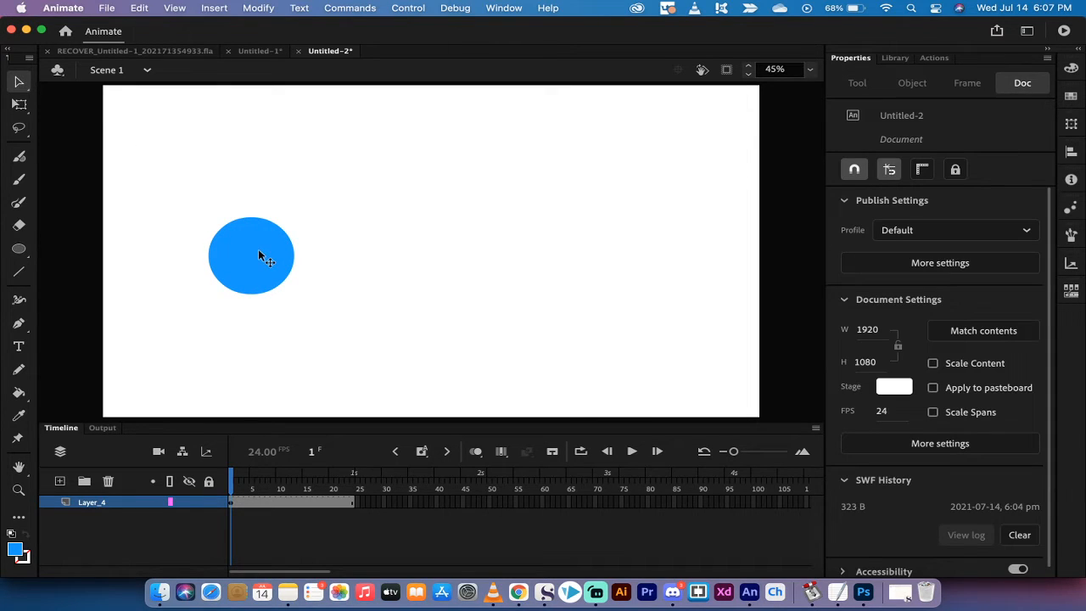
{"action": "left_click_drag", "start_coordinate": [252, 256], "coordinate": [190, 180]}
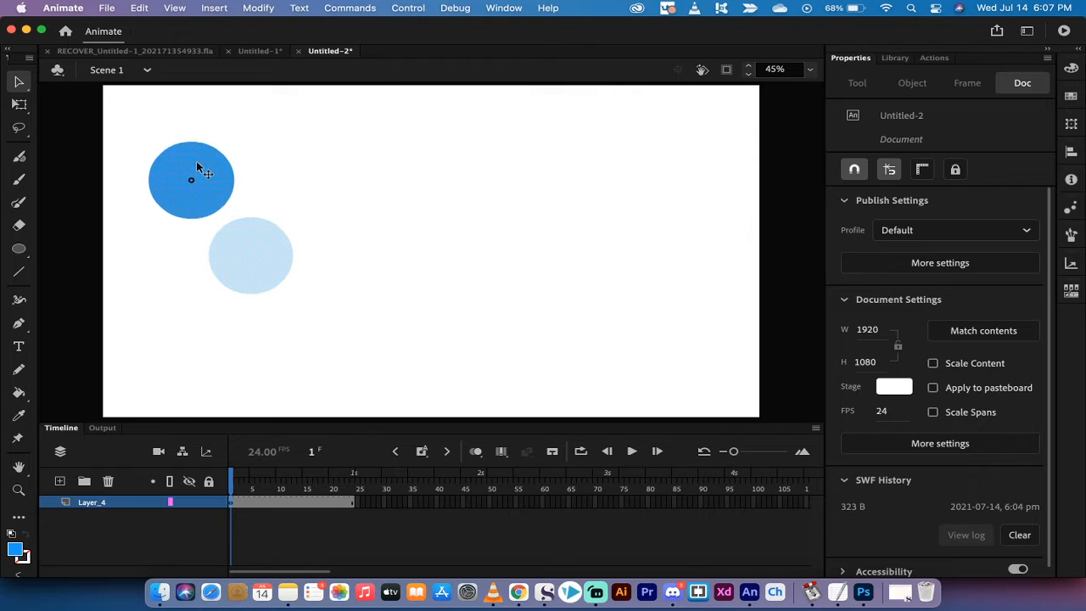
{"action": "left_click", "coordinate": [190, 178]}
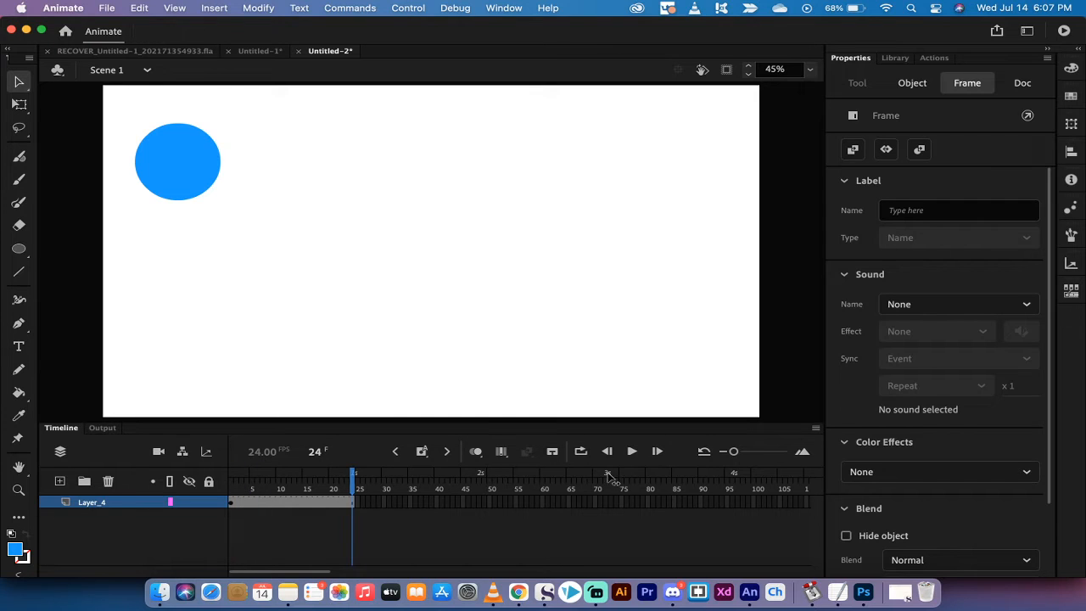
Step: Insert frames on the ball layer so it runs to about frame 72, then return to frame 1
{"action": "left_click", "coordinate": [1021, 82]}
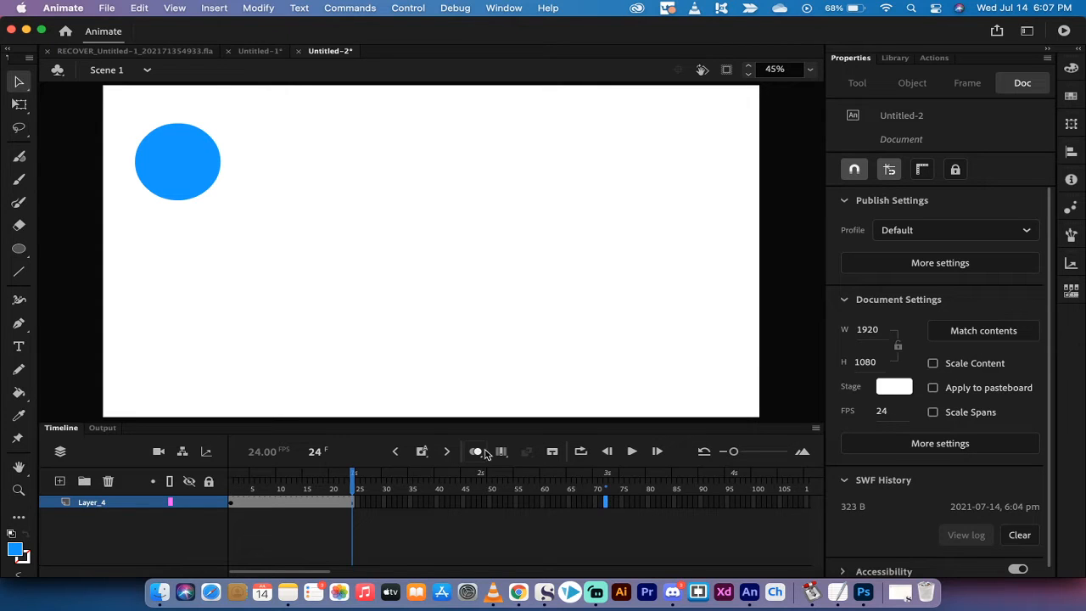
{"action": "left_click", "coordinate": [421, 451]}
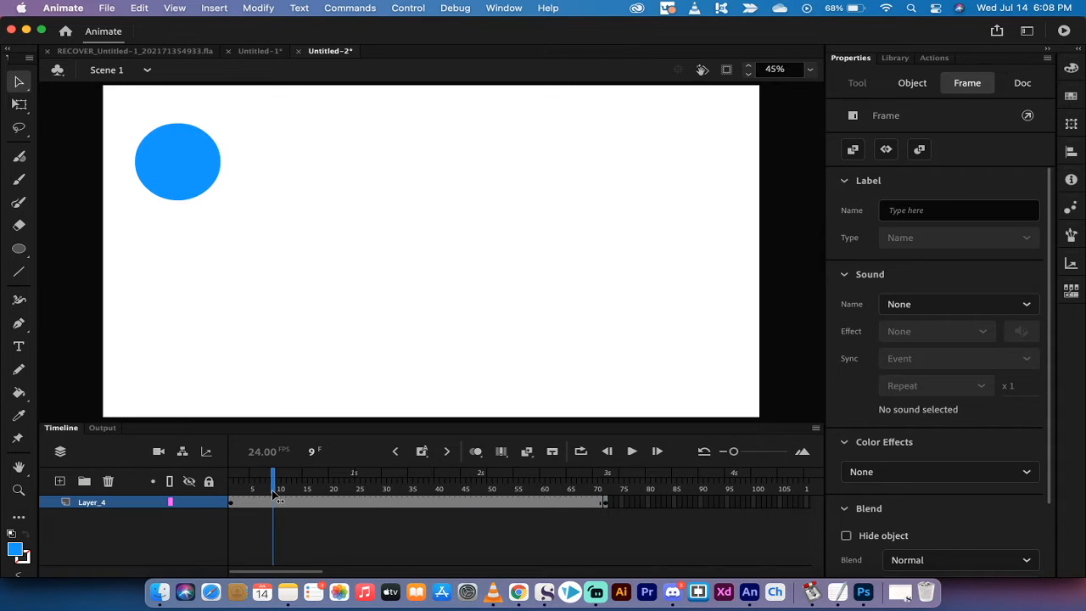
{"action": "left_click", "coordinate": [1021, 82]}
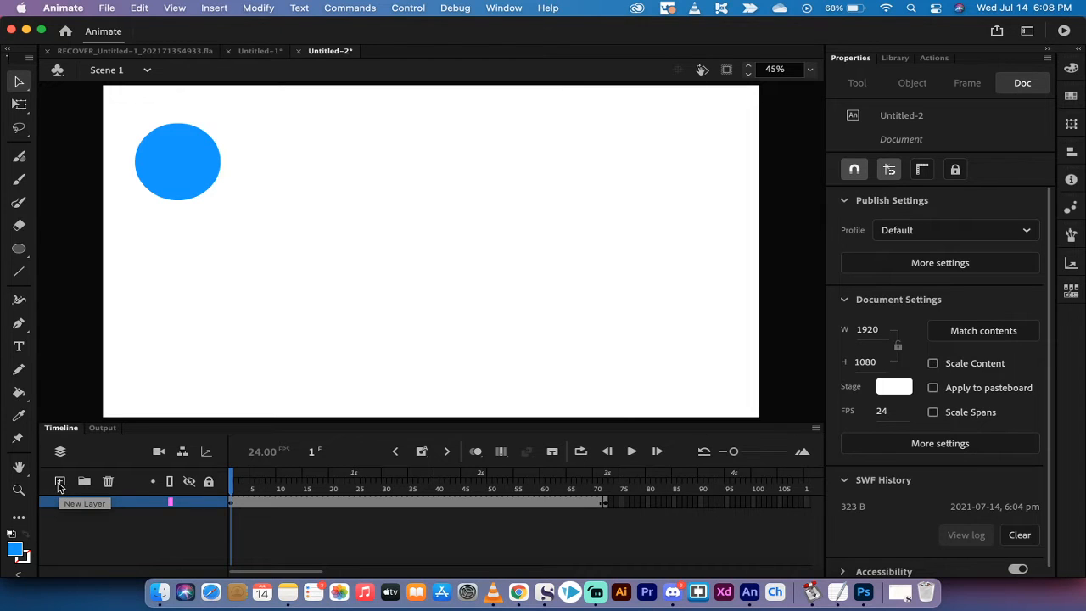
Step: Add a new layer above the ball layer, giving layers named Guide and Ball
{"action": "left_click", "coordinate": [59, 481]}
{"action": "type", "text": "Guide"}
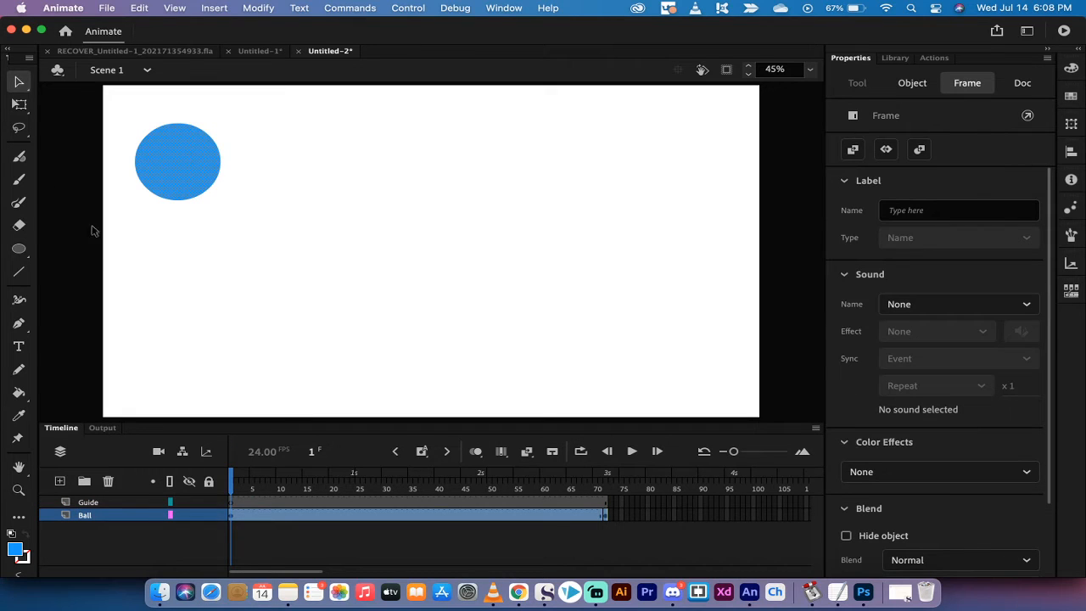
{"action": "mouse_move", "coordinate": [115, 497]}
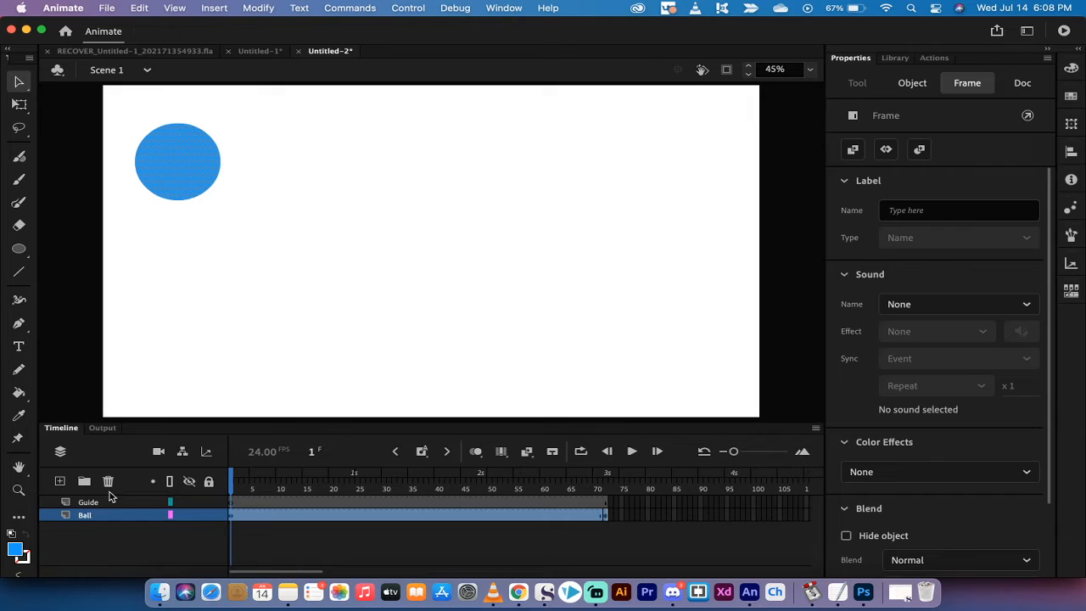
{"action": "left_click", "coordinate": [88, 503]}
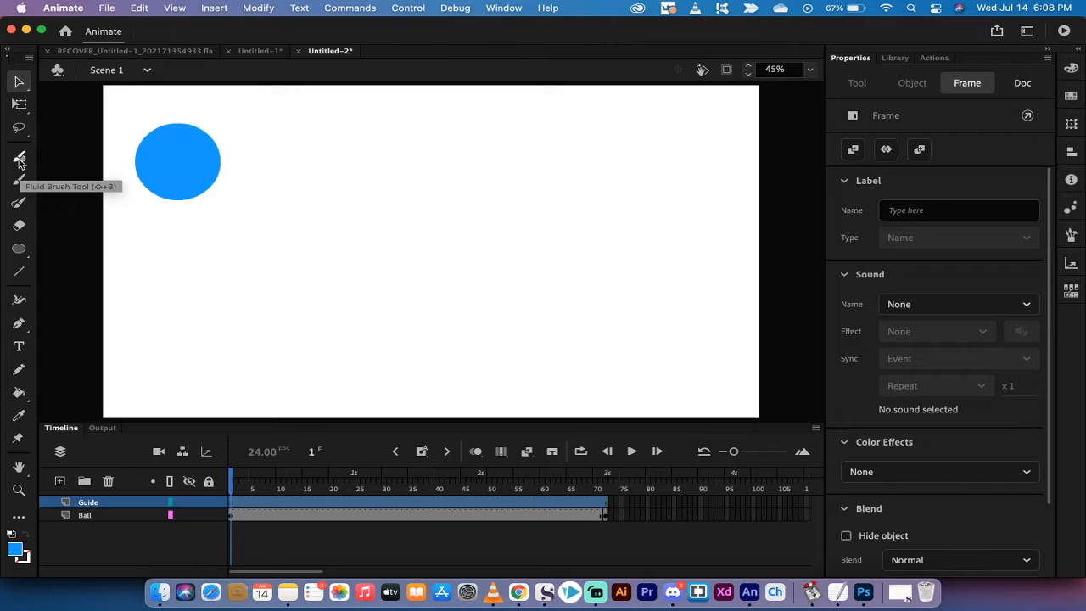
{"action": "mouse_move", "coordinate": [19, 180]}
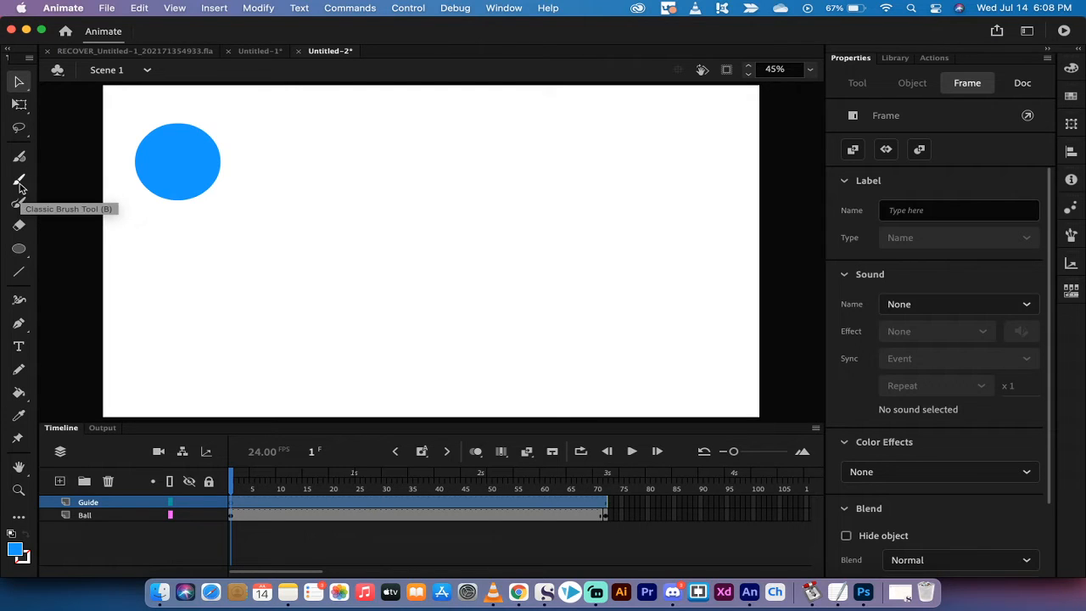
Step: Brush a stepped wavy path on the Guide layer from under the ball down to a low dip and back up to the right edge
{"action": "left_click", "coordinate": [19, 156]}
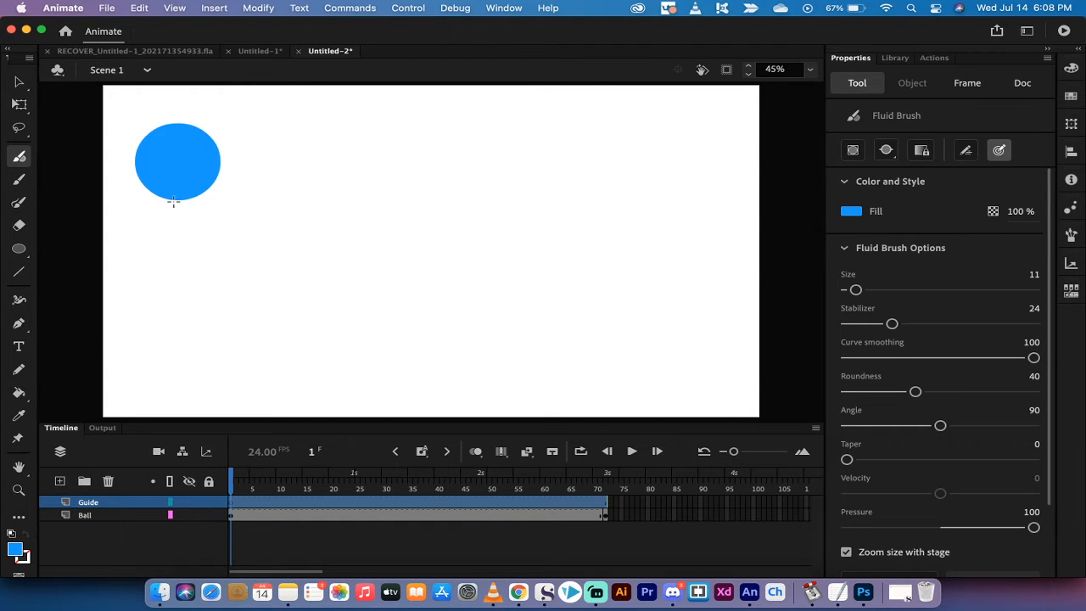
{"action": "left_click_drag", "start_coordinate": [176, 204], "coordinate": [275, 263]}
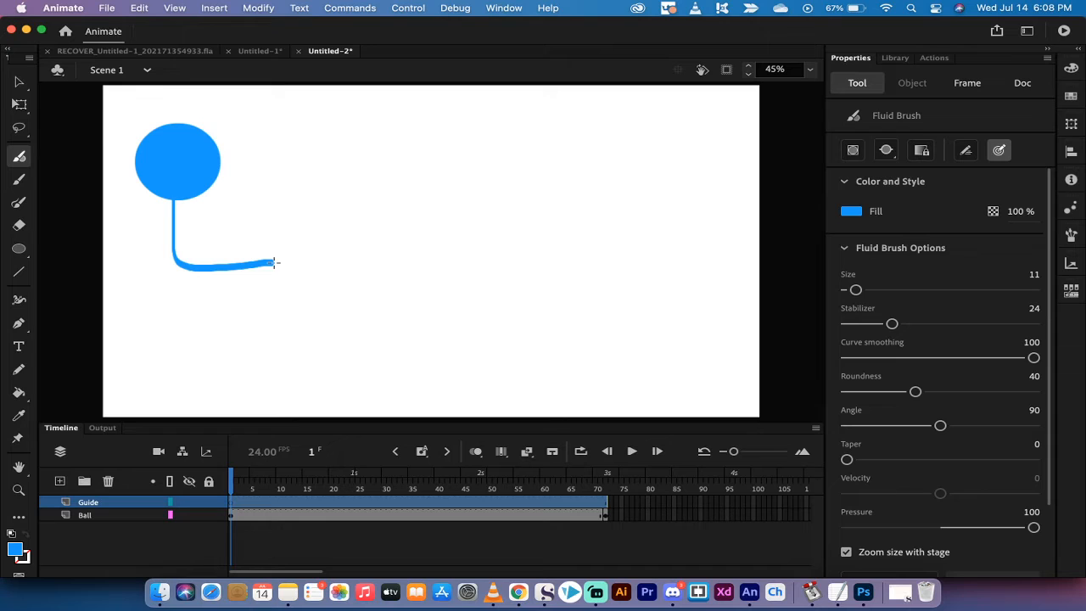
{"action": "left_click_drag", "start_coordinate": [275, 262], "coordinate": [329, 326]}
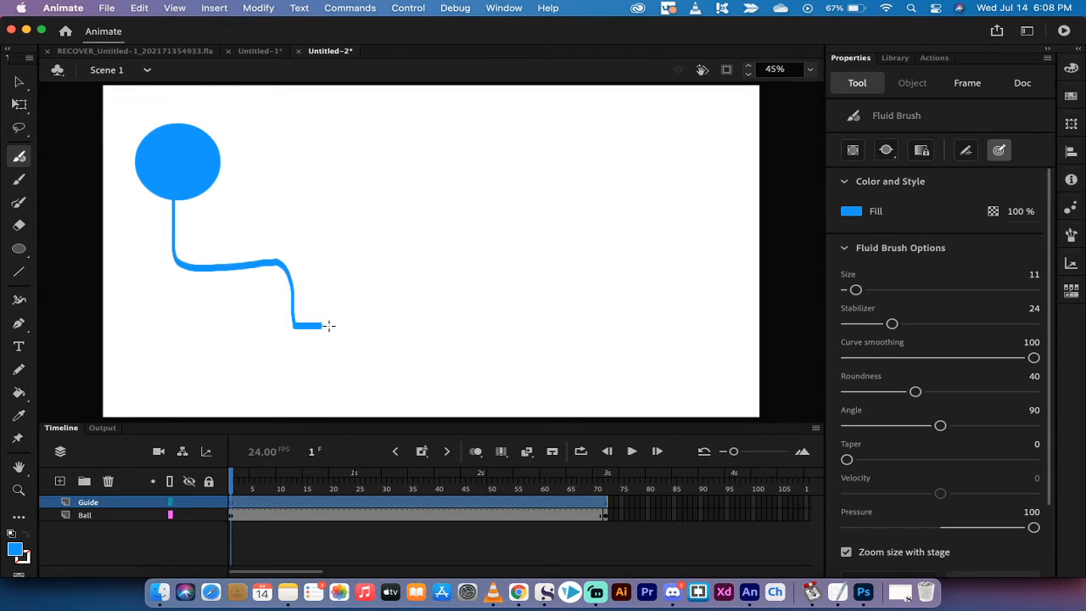
{"action": "left_click_drag", "start_coordinate": [322, 326], "coordinate": [489, 387]}
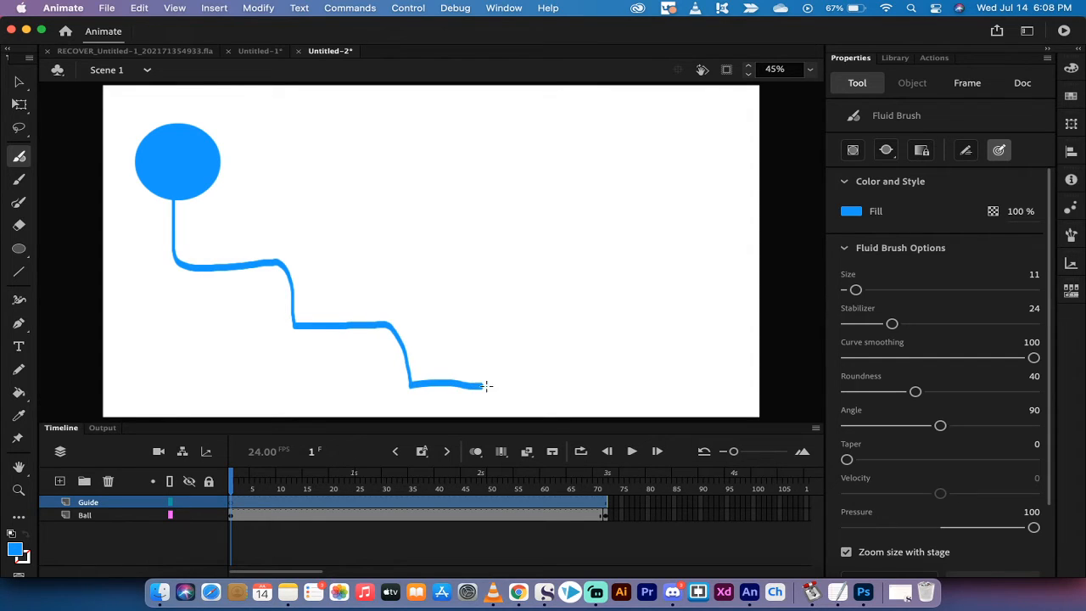
{"action": "left_click_drag", "start_coordinate": [484, 387], "coordinate": [560, 314]}
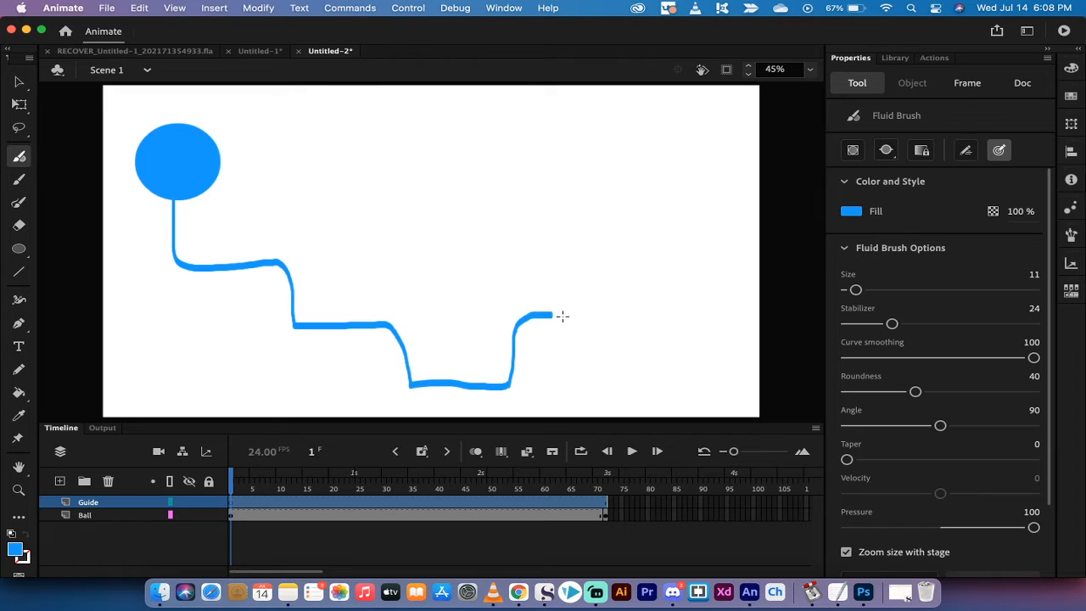
{"action": "left_click_drag", "start_coordinate": [552, 320], "coordinate": [730, 212]}
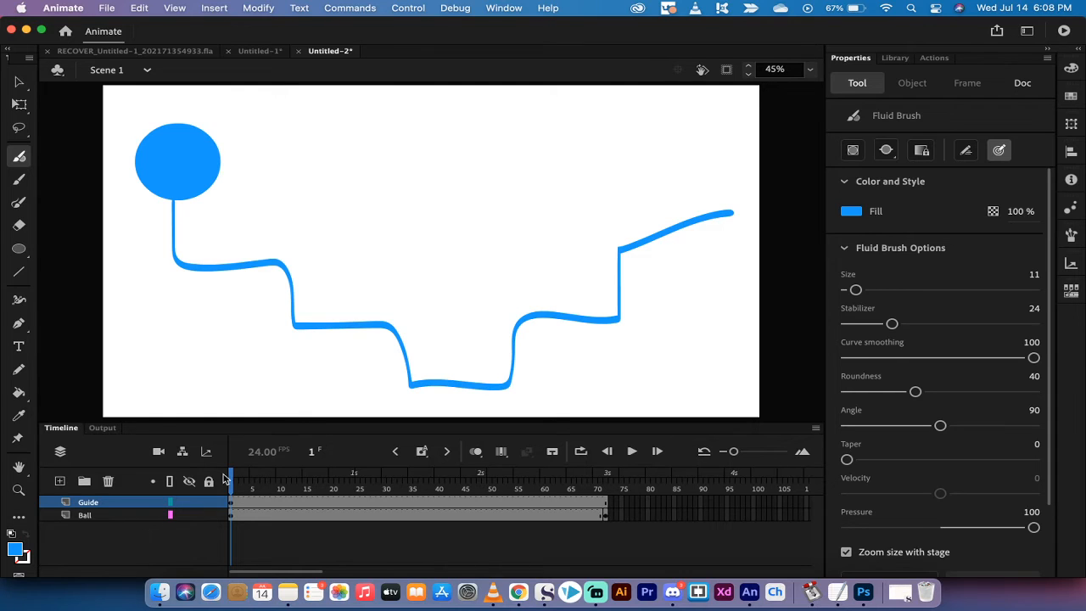
{"action": "left_click", "coordinate": [88, 503]}
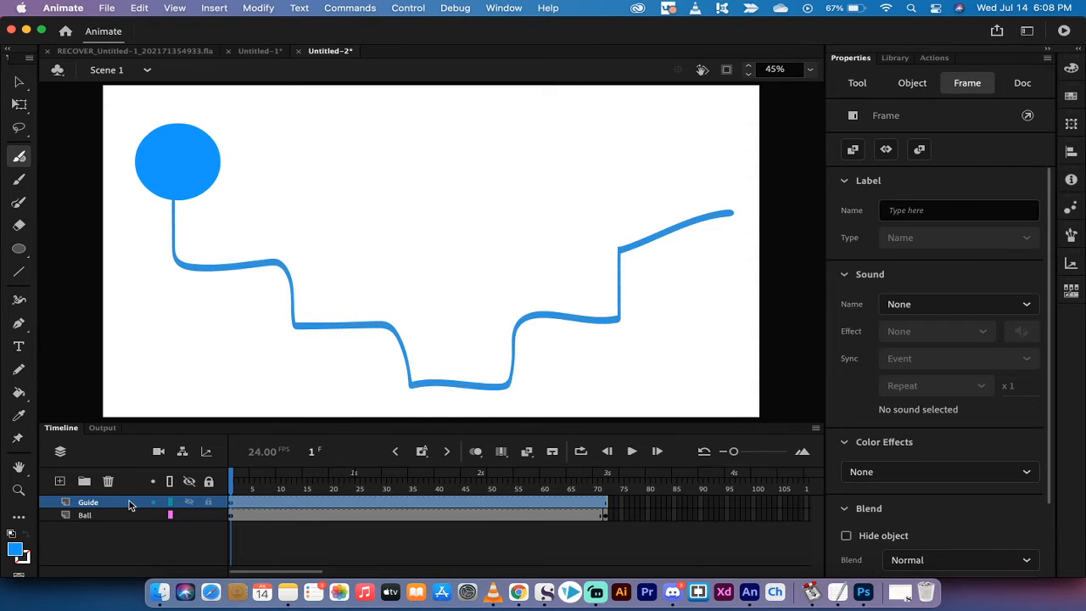
Step: Set the Guide layer's type to Guide from its context menu
{"action": "right_click", "coordinate": [88, 502]}
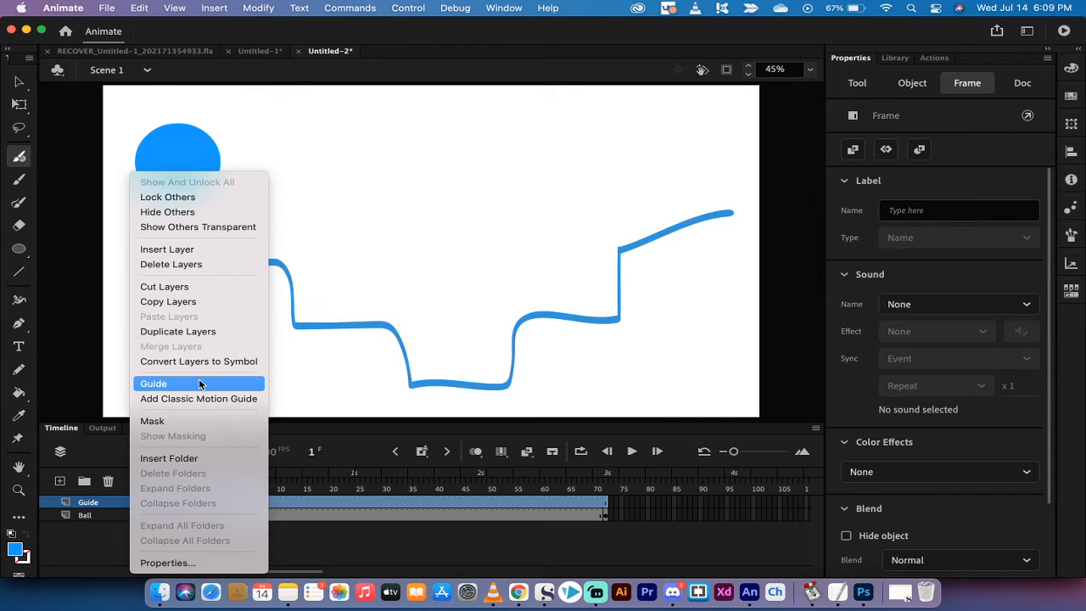
{"action": "left_click", "coordinate": [153, 383]}
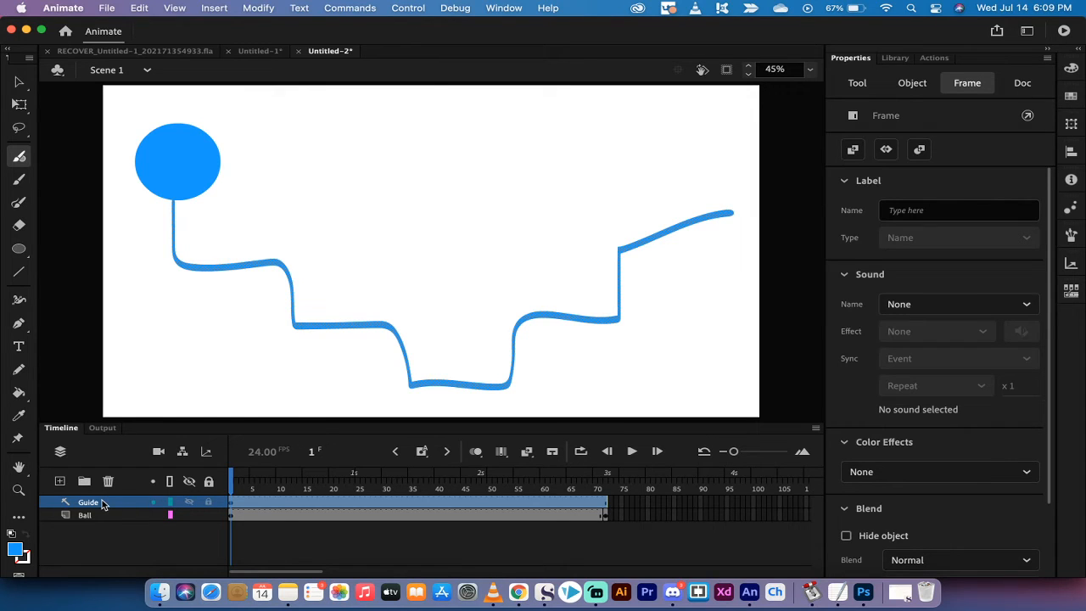
{"action": "left_click", "coordinate": [85, 516]}
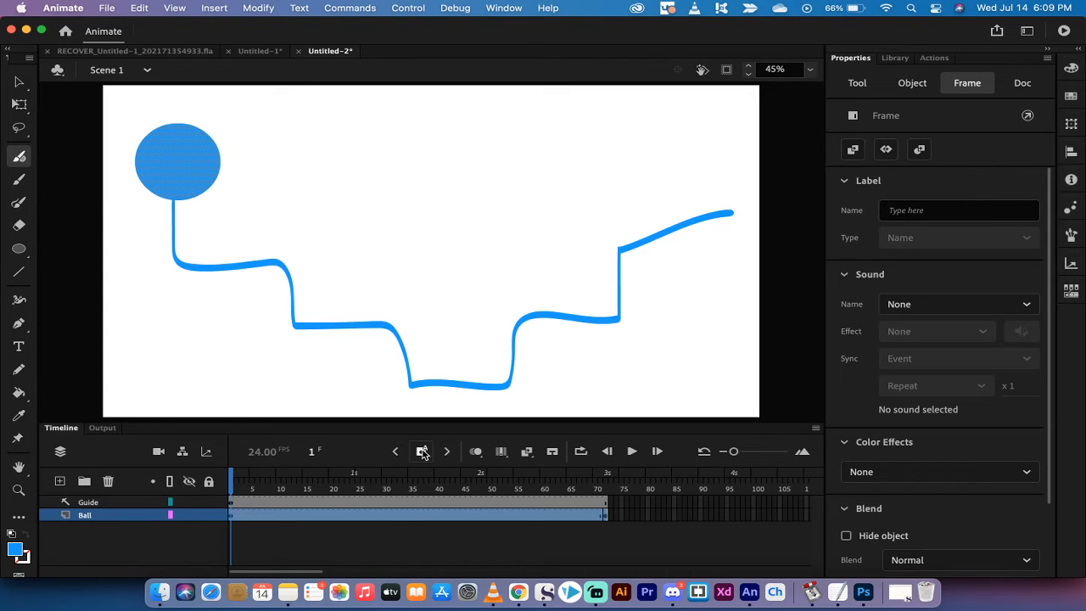
{"action": "left_click", "coordinate": [421, 451]}
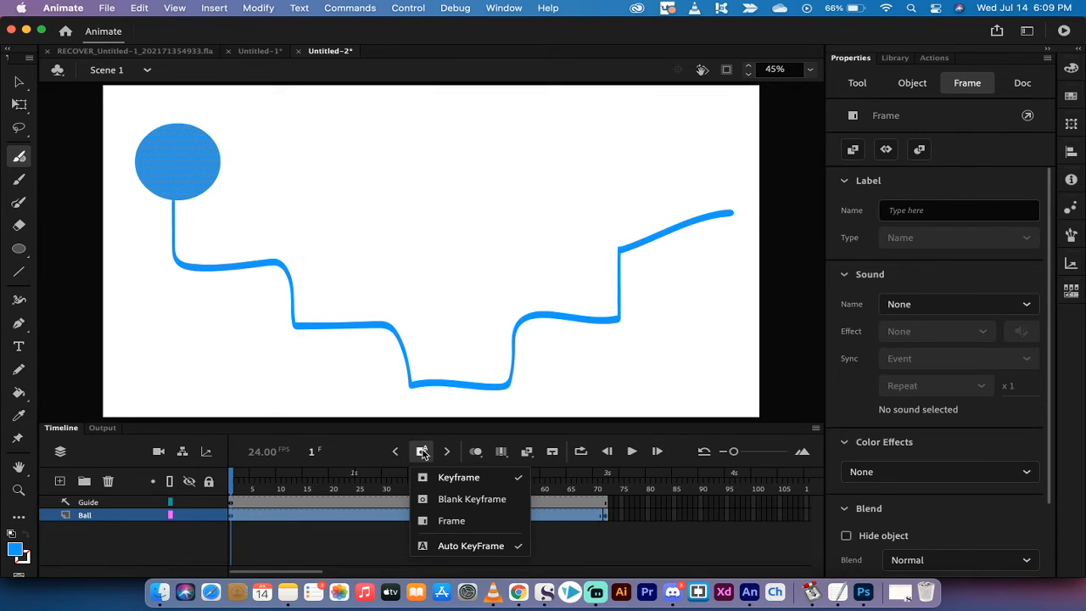
{"action": "left_click", "coordinate": [451, 519]}
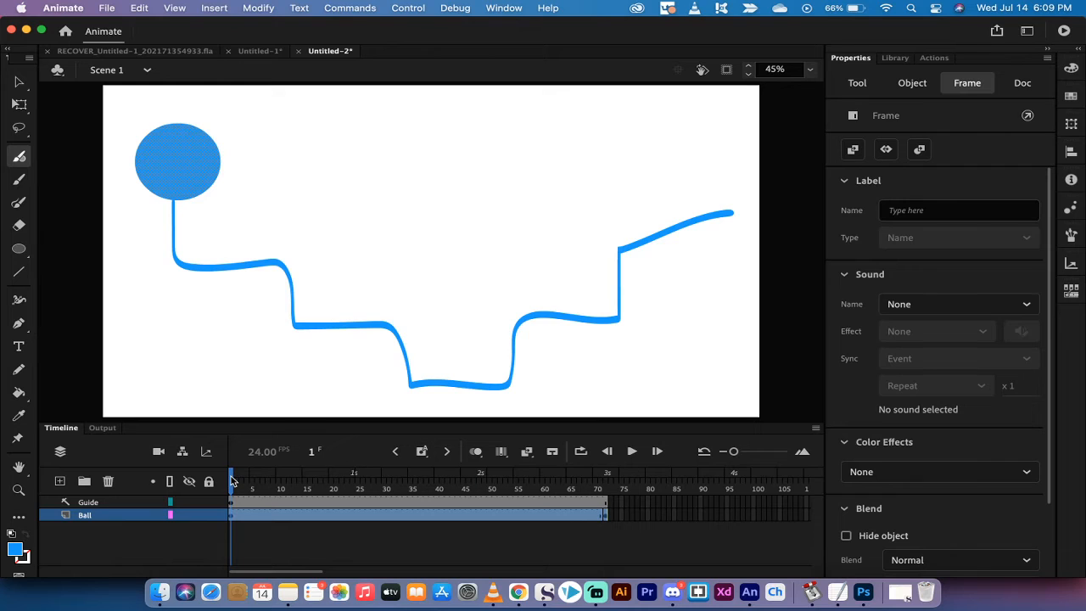
{"action": "left_click", "coordinate": [248, 481]}
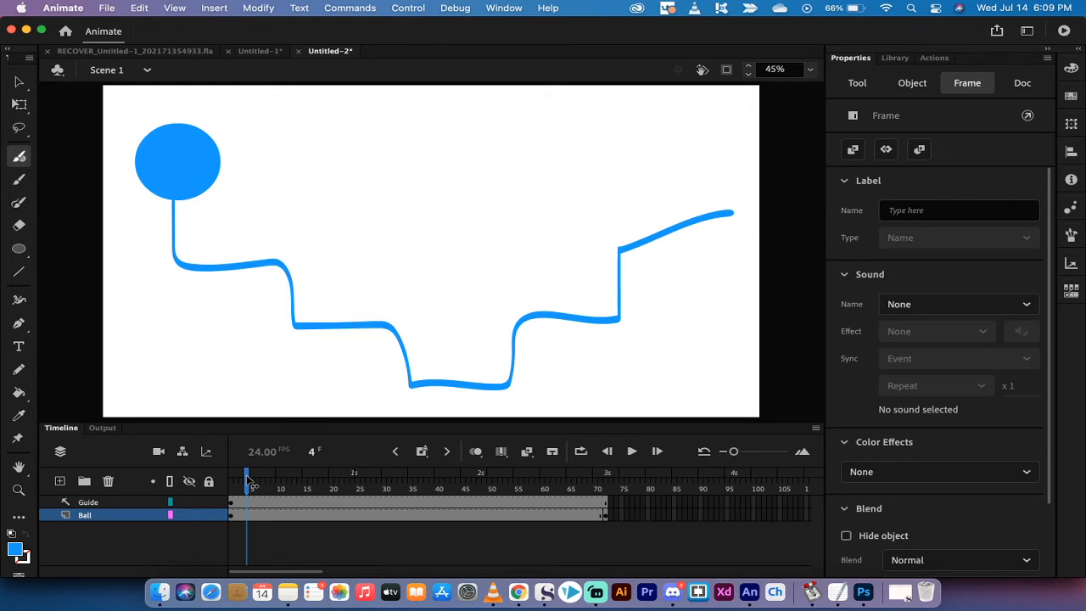
Step: Key the ball at frames 6 and 12, nudging it down and right along the path's first steps
{"action": "left_click", "coordinate": [258, 472]}
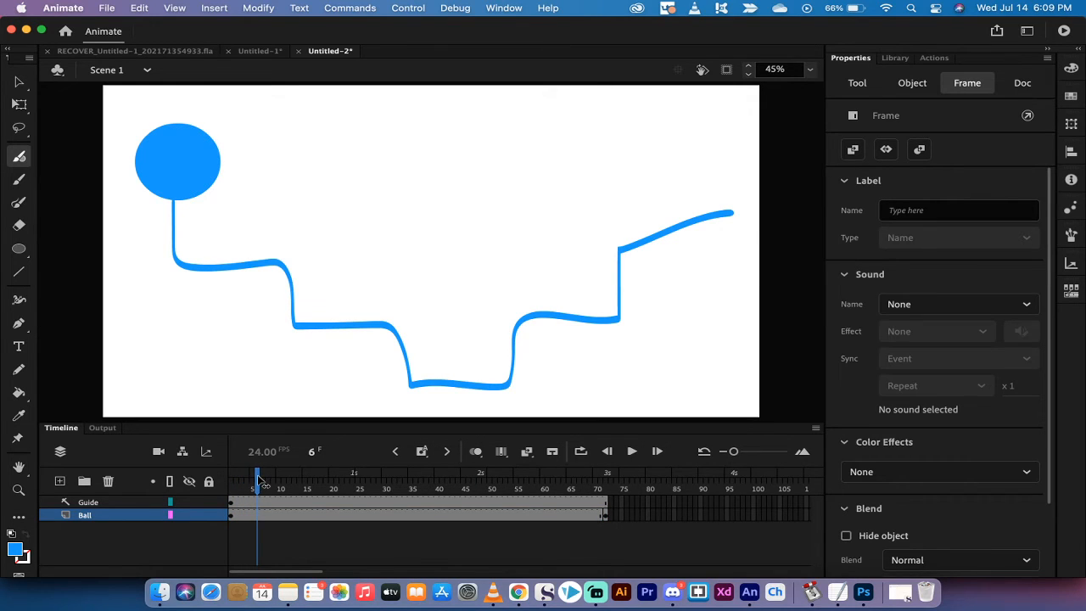
{"action": "left_click", "coordinate": [1022, 82]}
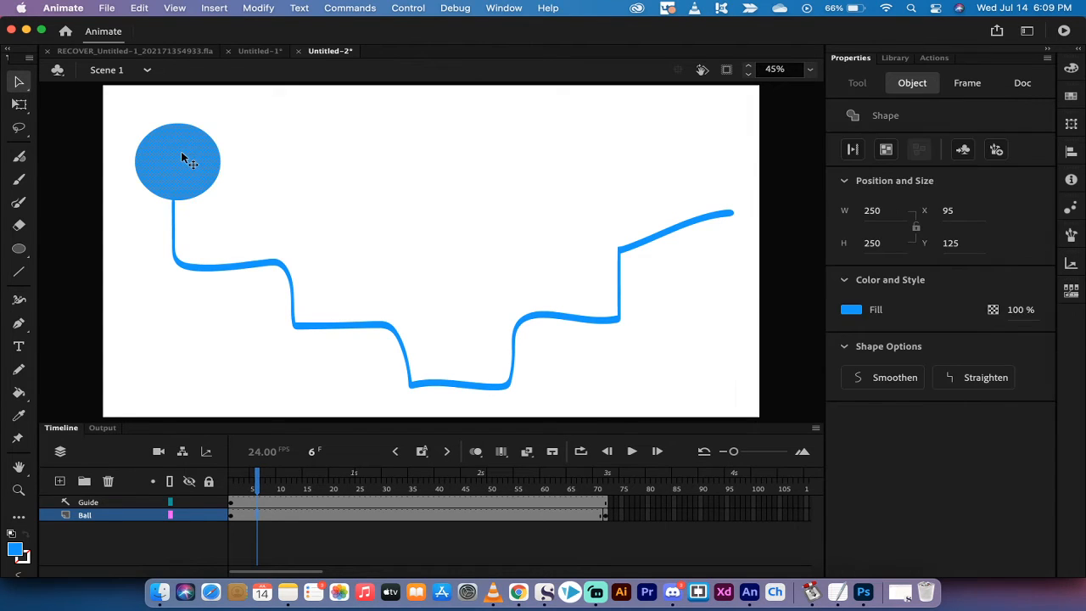
{"action": "left_click_drag", "start_coordinate": [179, 161], "coordinate": [229, 217]}
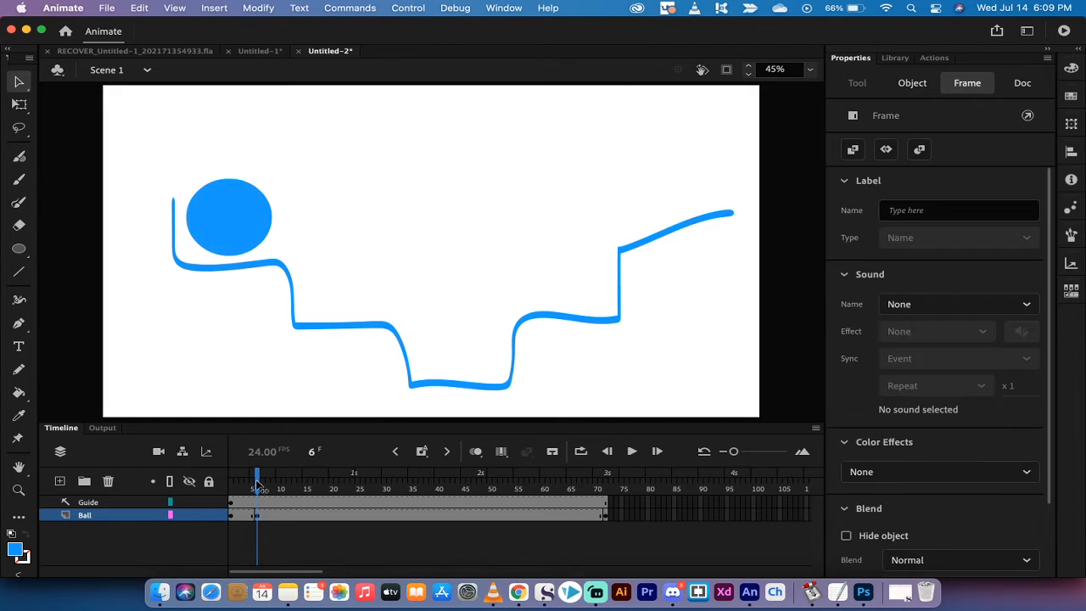
{"action": "left_click", "coordinate": [1021, 82]}
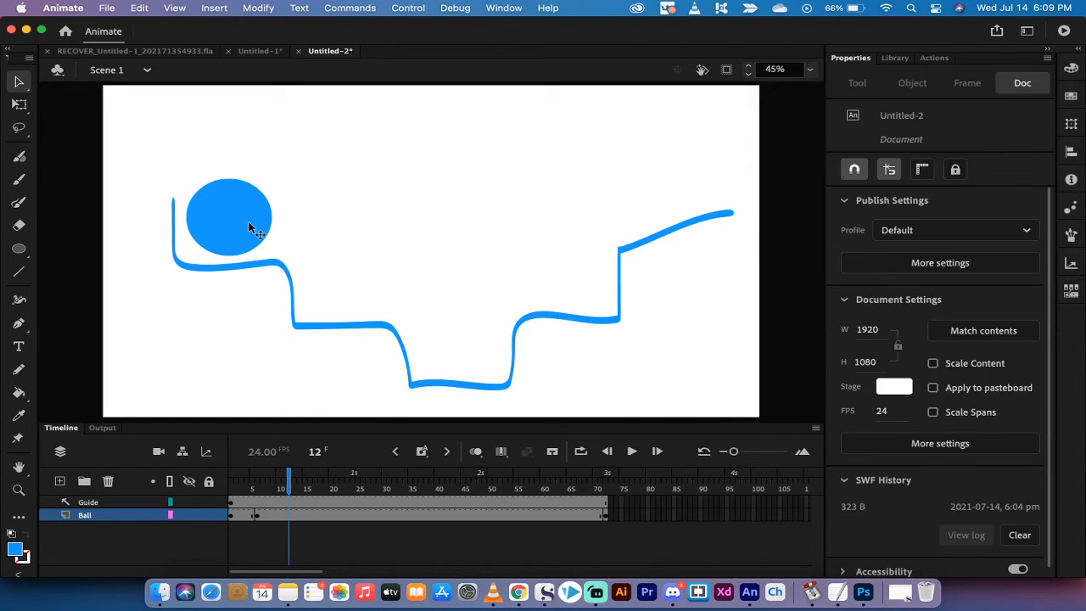
{"action": "left_click_drag", "start_coordinate": [229, 217], "coordinate": [312, 217]}
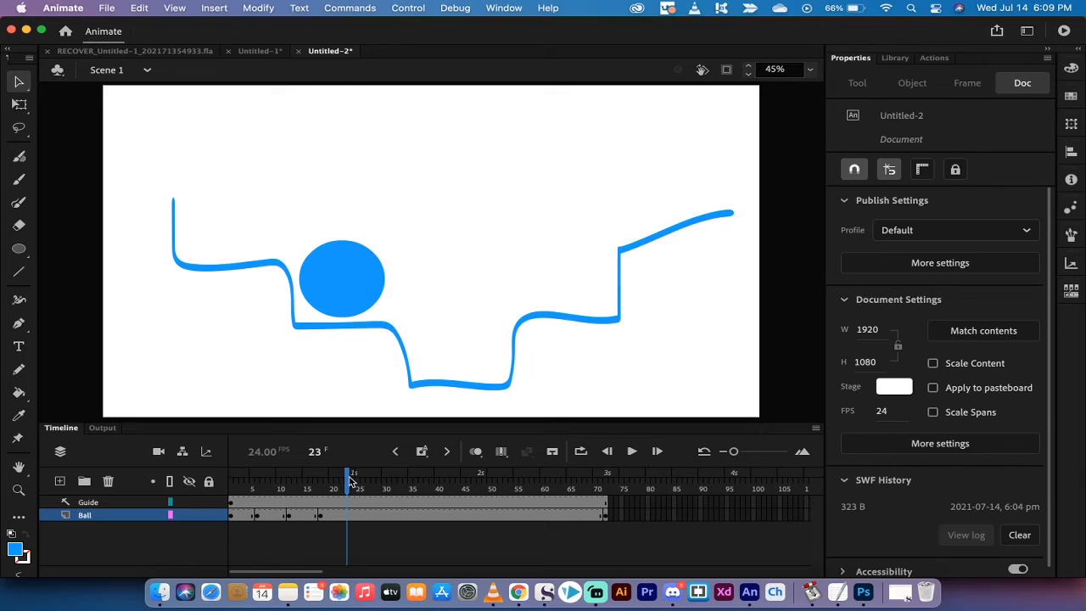
Step: Key the ball at frames 24 and 30, moving it onto the first low ledge and into the lowest dip
{"action": "left_click", "coordinate": [342, 278]}
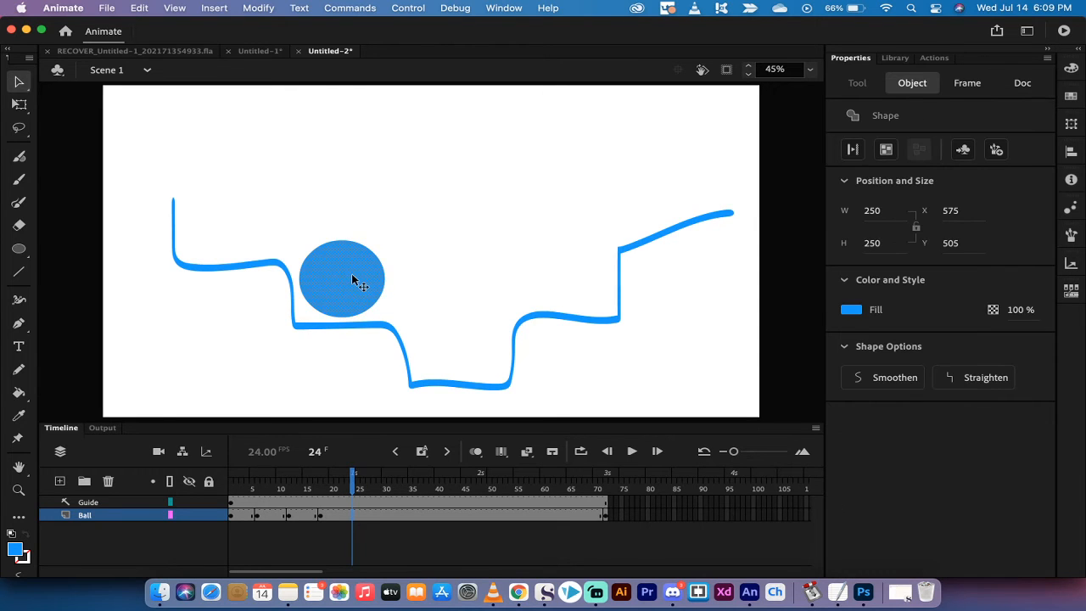
{"action": "left_click_drag", "start_coordinate": [347, 280], "coordinate": [424, 280]}
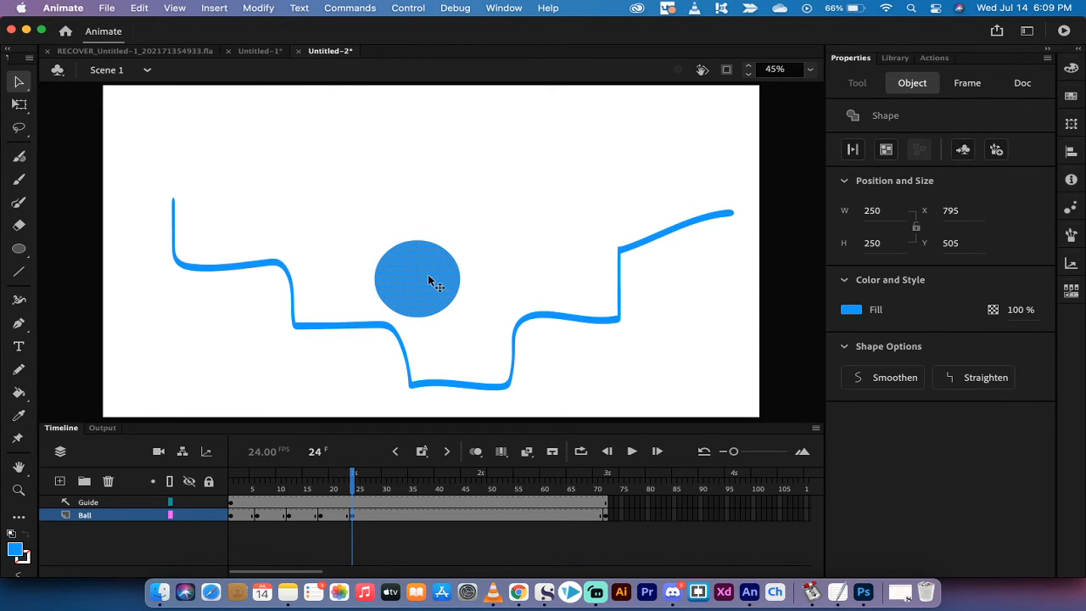
{"action": "left_click", "coordinate": [384, 472]}
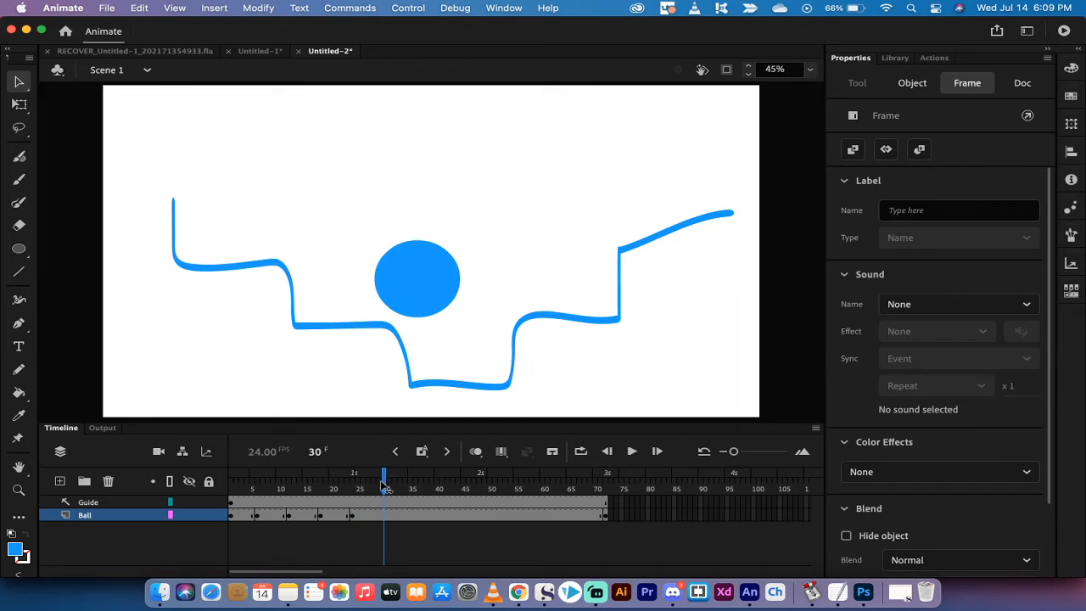
{"action": "left_click", "coordinate": [417, 278]}
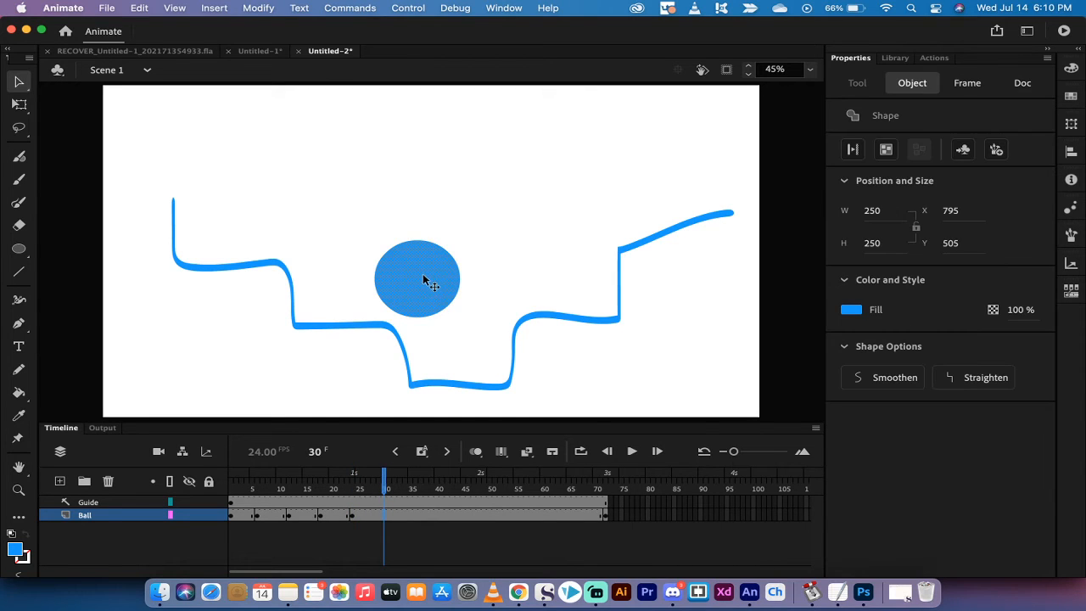
{"action": "left_click_drag", "start_coordinate": [416, 278], "coordinate": [461, 338]}
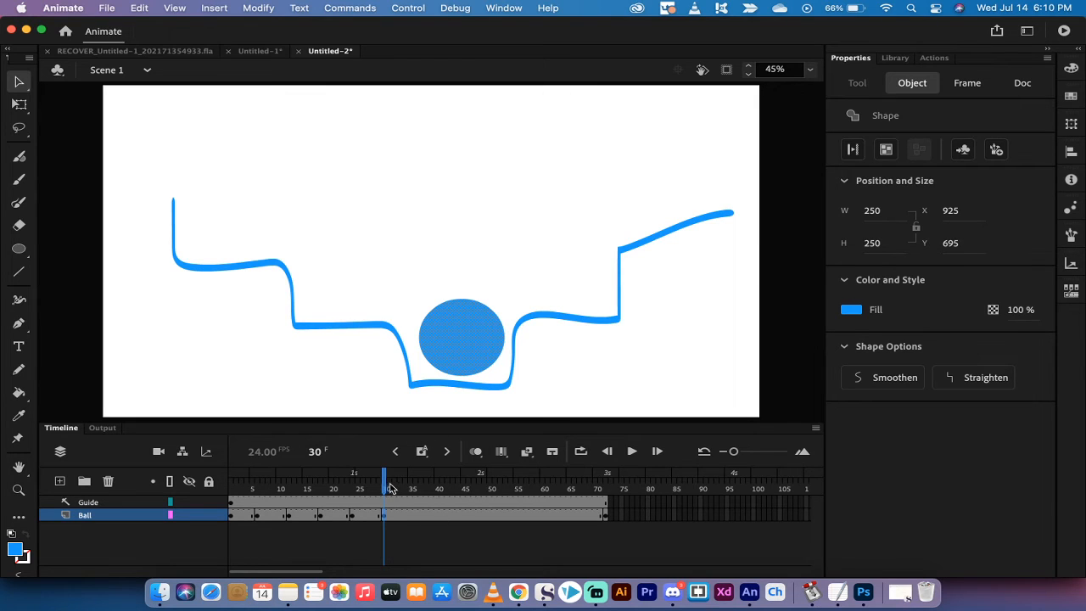
Step: Key the ball at frames 36, 42 and 48, lifting it onto the middle ledge and the rising step
{"action": "left_click", "coordinate": [1021, 82]}
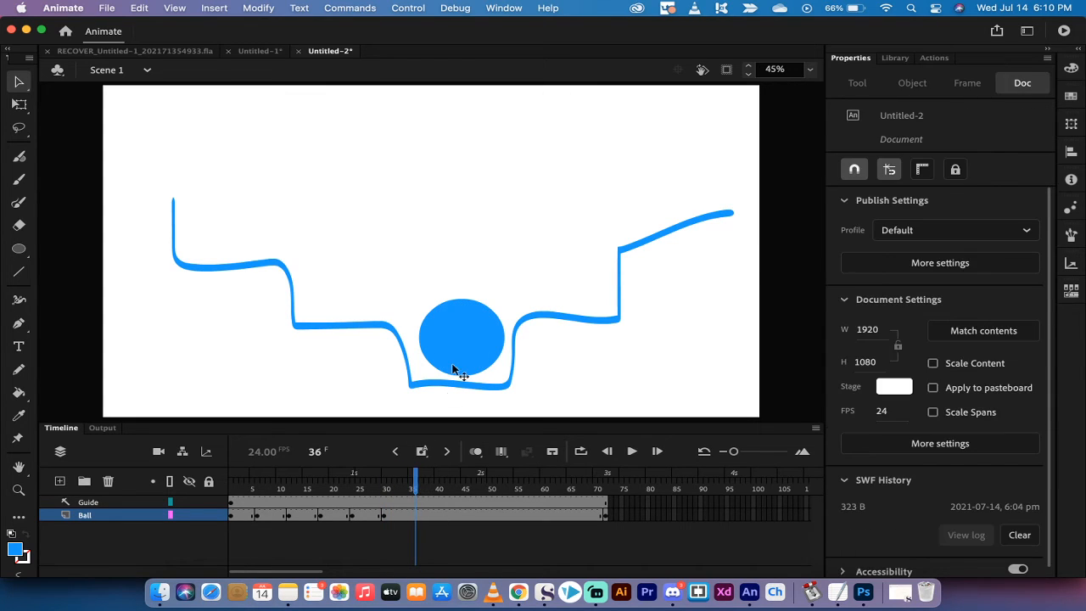
{"action": "left_click_drag", "start_coordinate": [462, 337], "coordinate": [526, 269]}
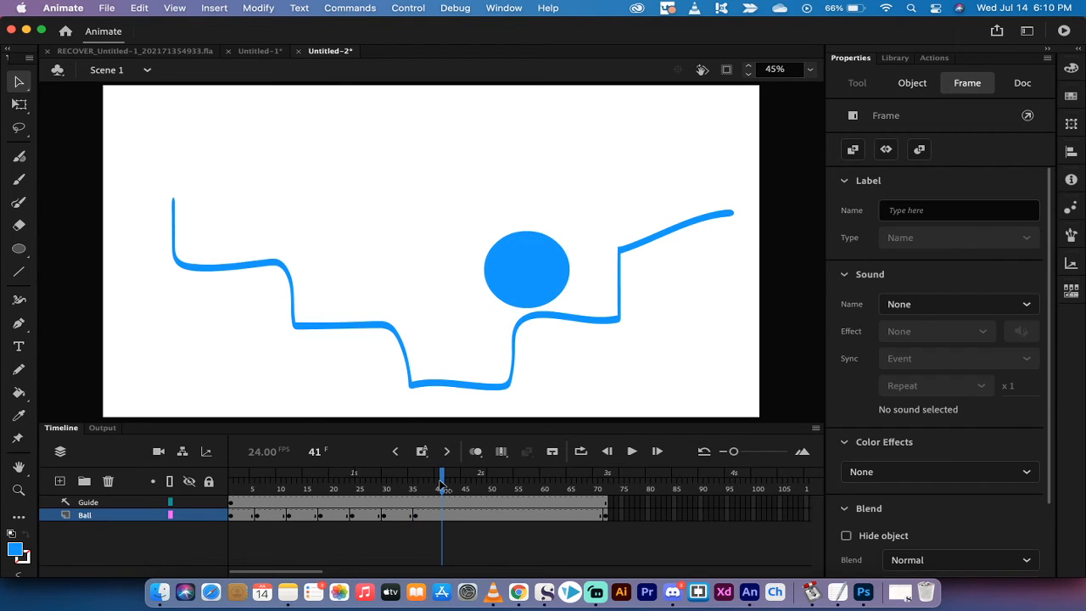
{"action": "left_click", "coordinate": [526, 270]}
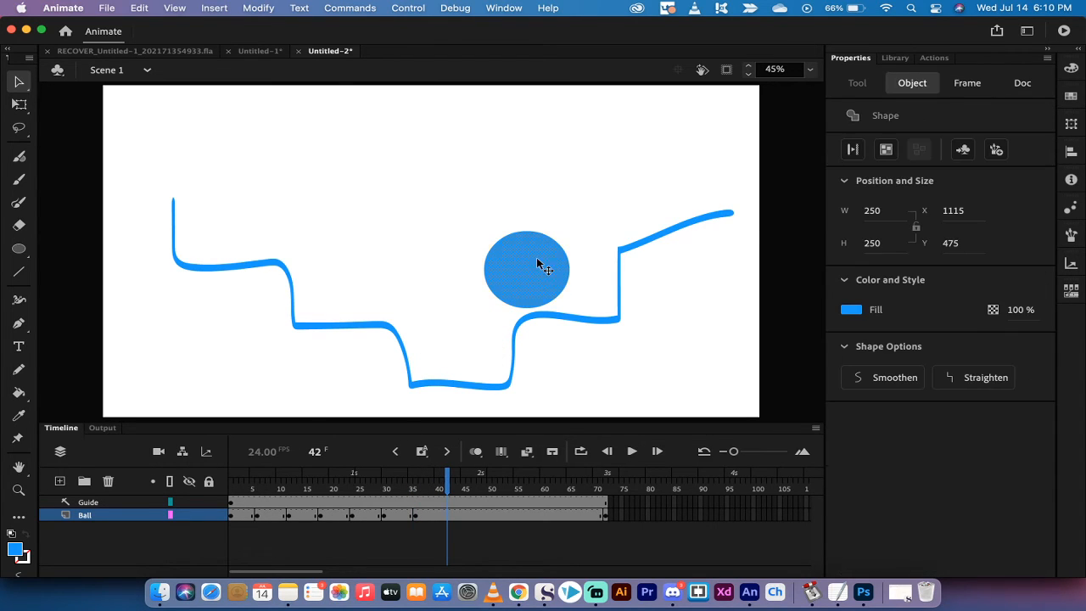
{"action": "left_click_drag", "start_coordinate": [526, 270], "coordinate": [574, 270]}
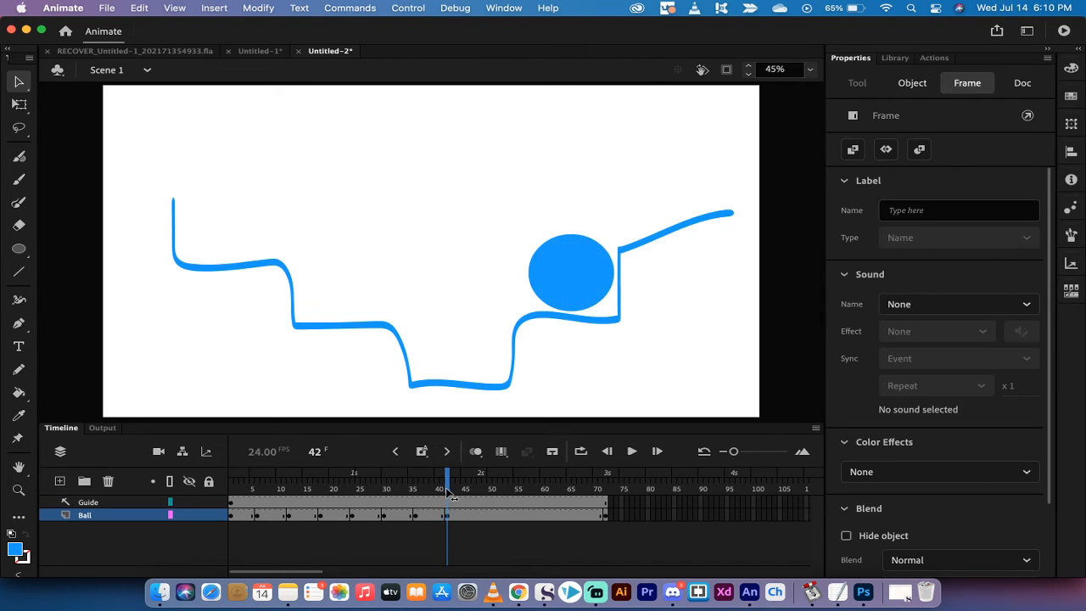
{"action": "left_click", "coordinate": [570, 273]}
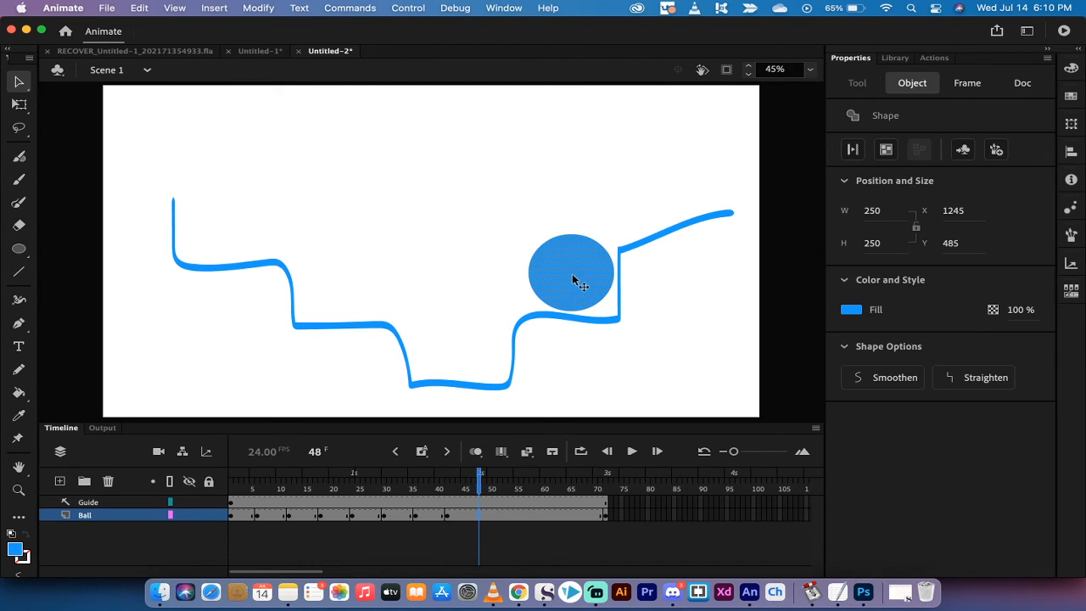
{"action": "left_click_drag", "start_coordinate": [570, 275], "coordinate": [580, 207]}
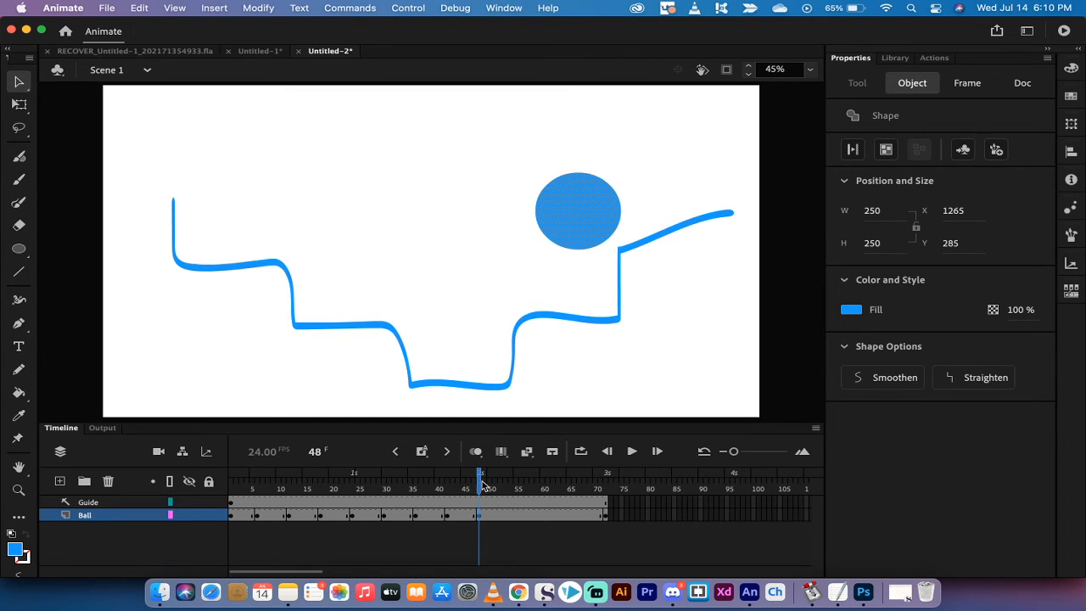
Step: Key the ball at frames 54 and 60, settling it at the path's right end
{"action": "left_click", "coordinate": [1021, 81]}
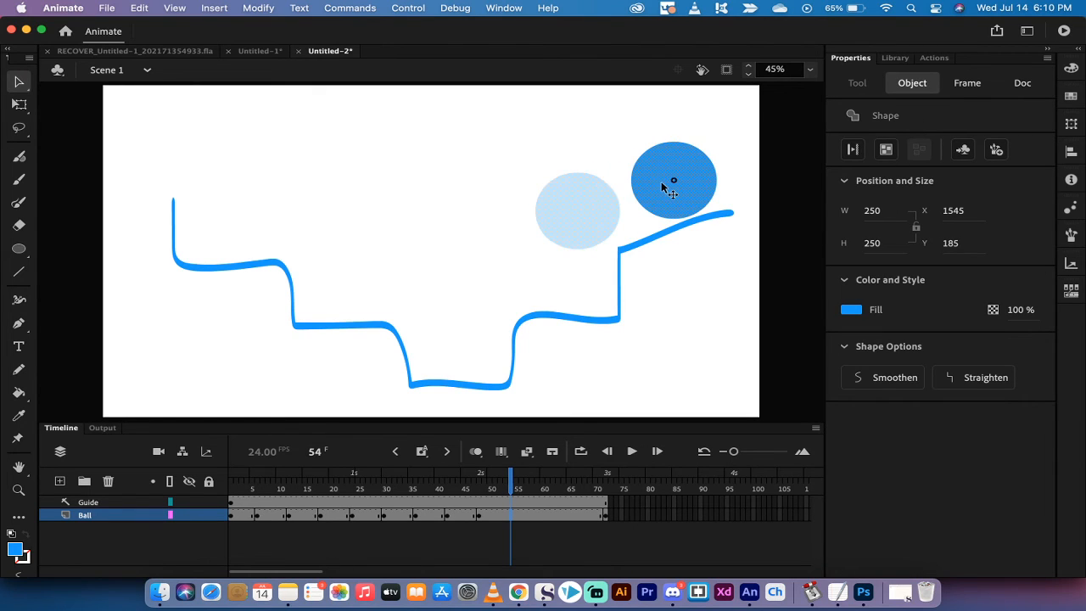
{"action": "left_click_drag", "start_coordinate": [674, 180], "coordinate": [653, 183]}
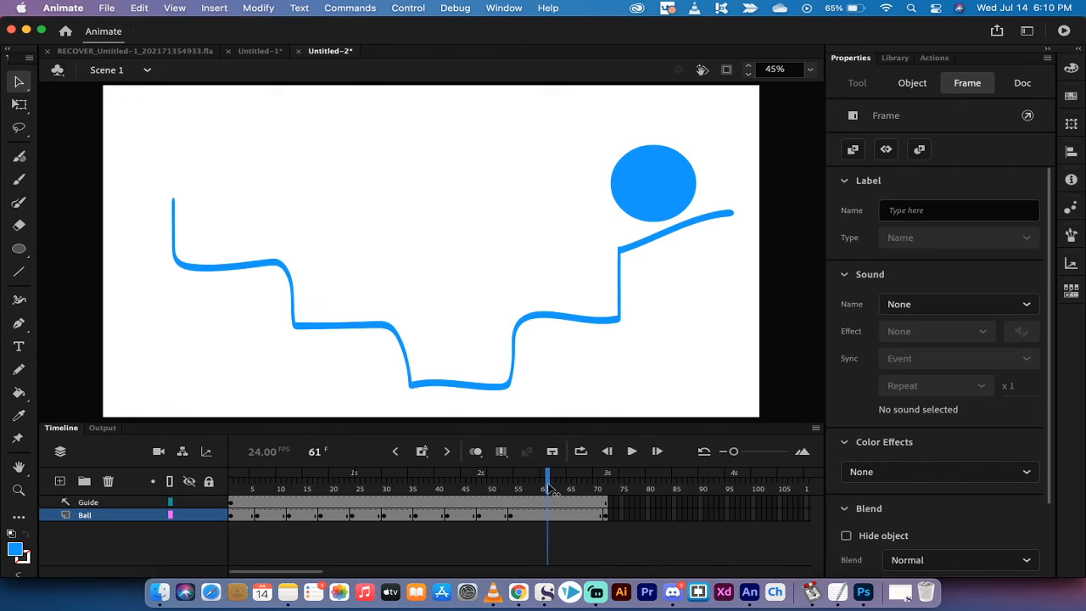
{"action": "left_click", "coordinate": [1022, 81]}
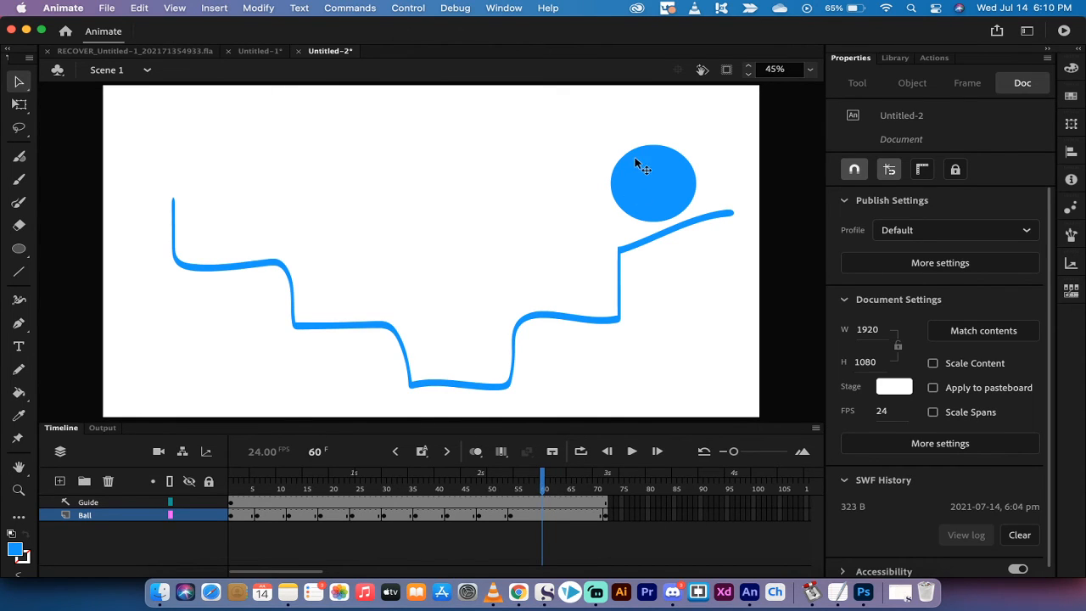
{"action": "left_click", "coordinate": [653, 183]}
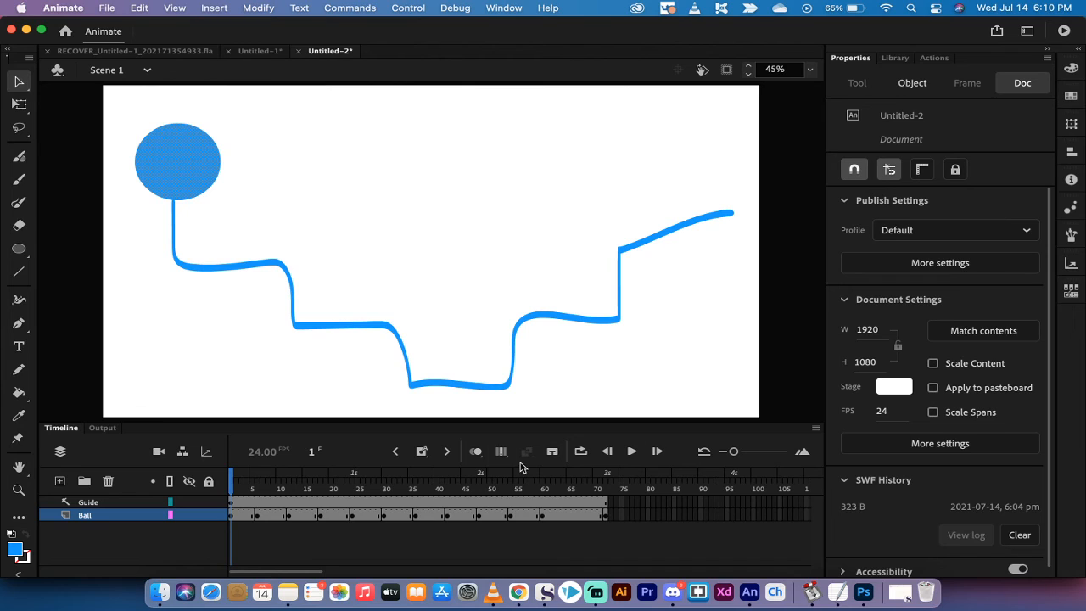
{"action": "mouse_move", "coordinate": [631, 451]}
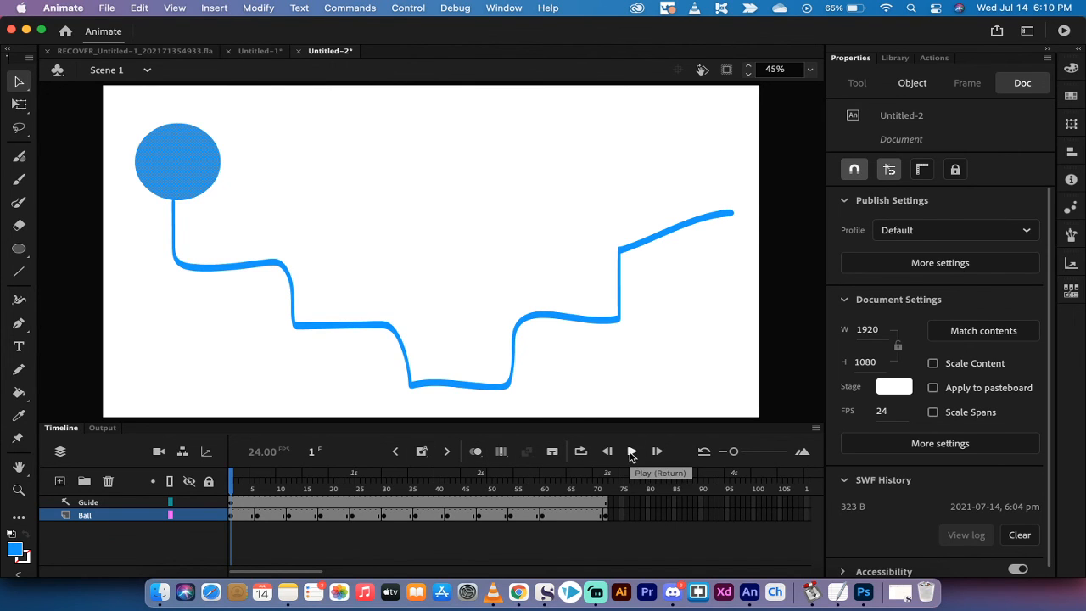
Step: Play the timeline to watch the ball follow the wavy path, then stop and return to frame 1
{"action": "left_click", "coordinate": [631, 452]}
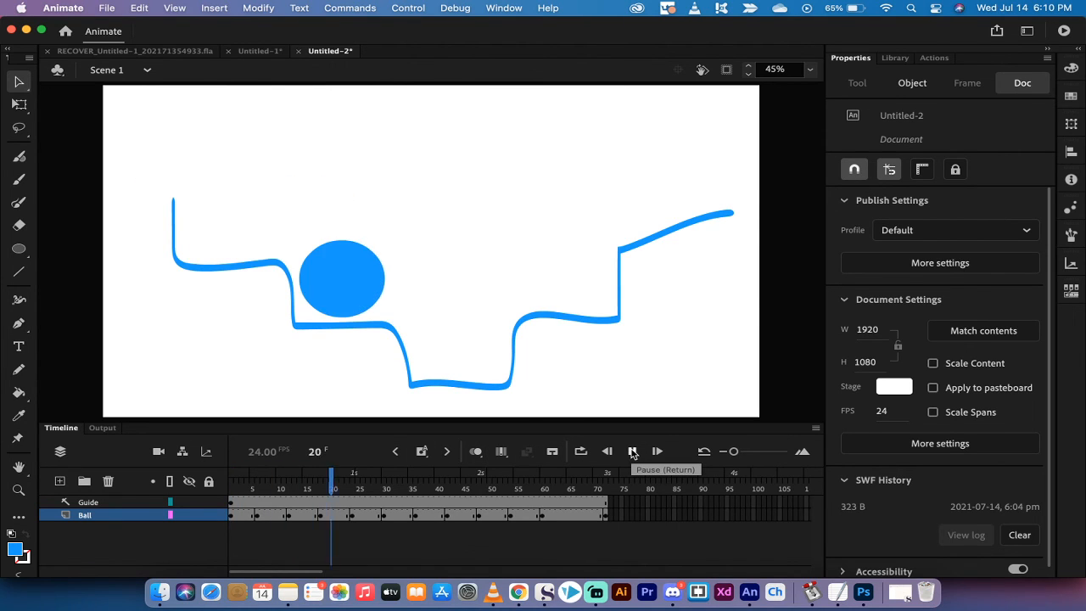
{"action": "left_click", "coordinate": [655, 451]}
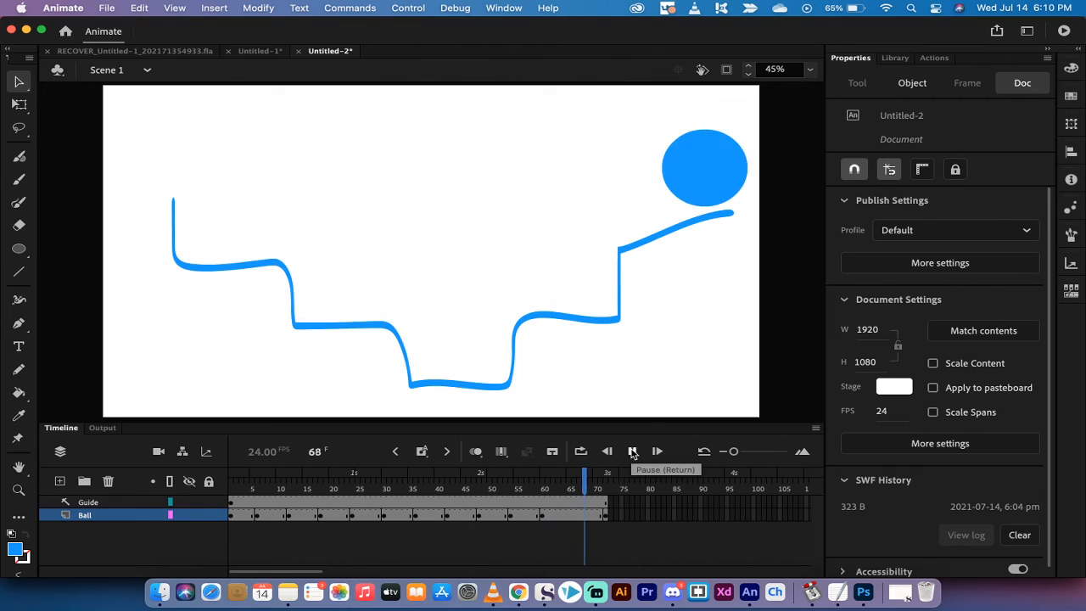
{"action": "left_click", "coordinate": [631, 452]}
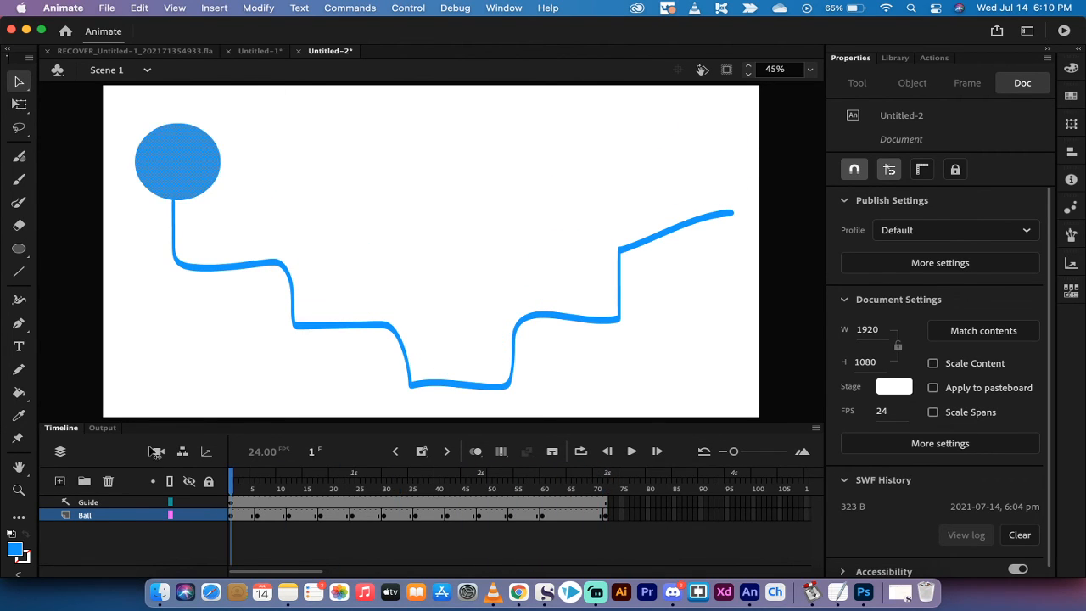
{"action": "left_click", "coordinate": [88, 503]}
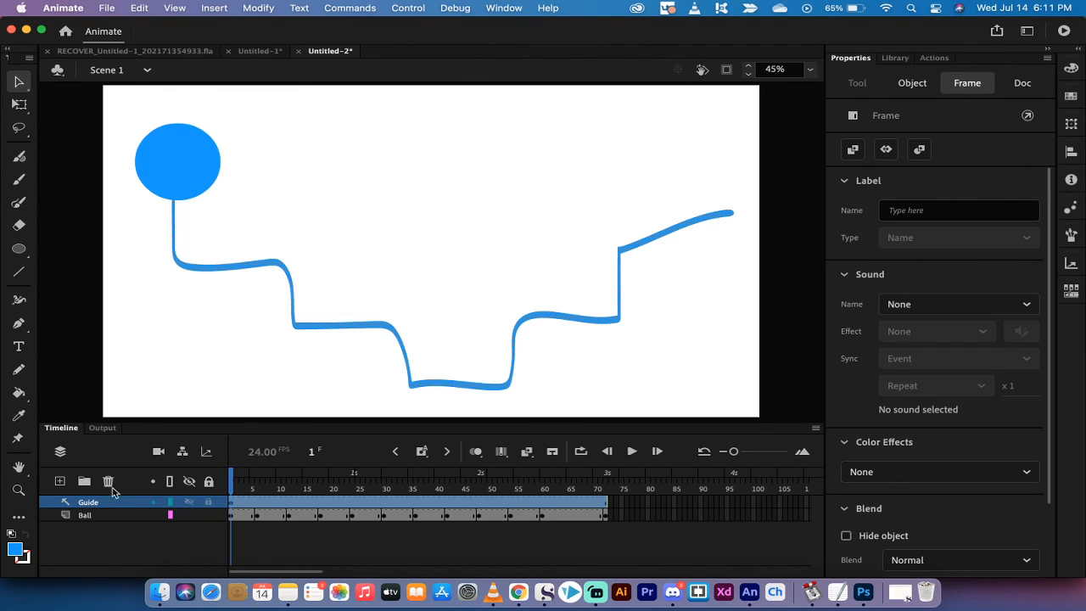
{"action": "mouse_move", "coordinate": [1066, 30]}
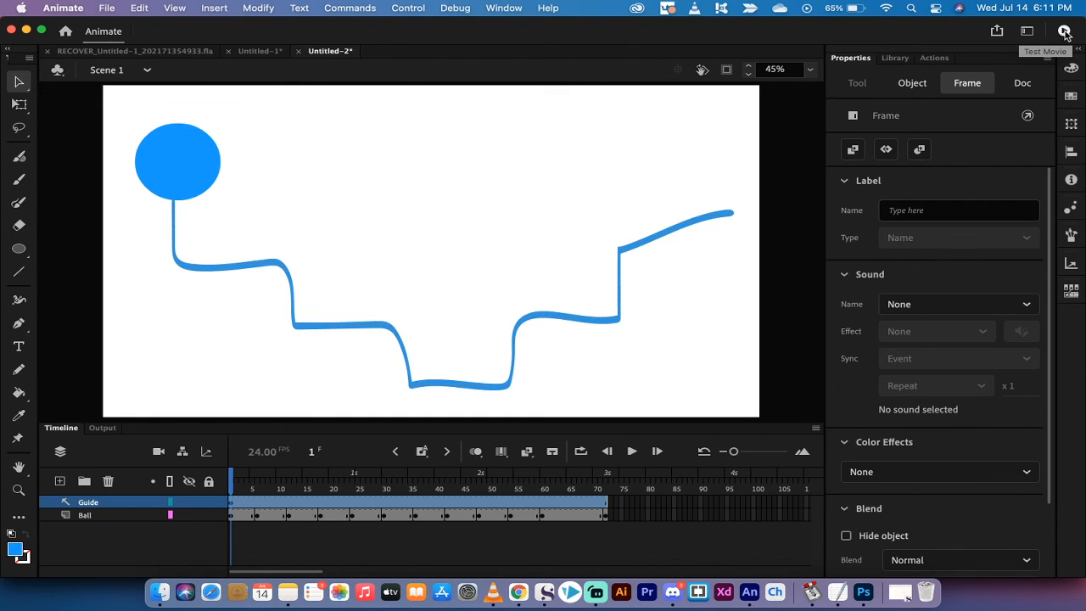
{"action": "left_click", "coordinate": [913, 81]}
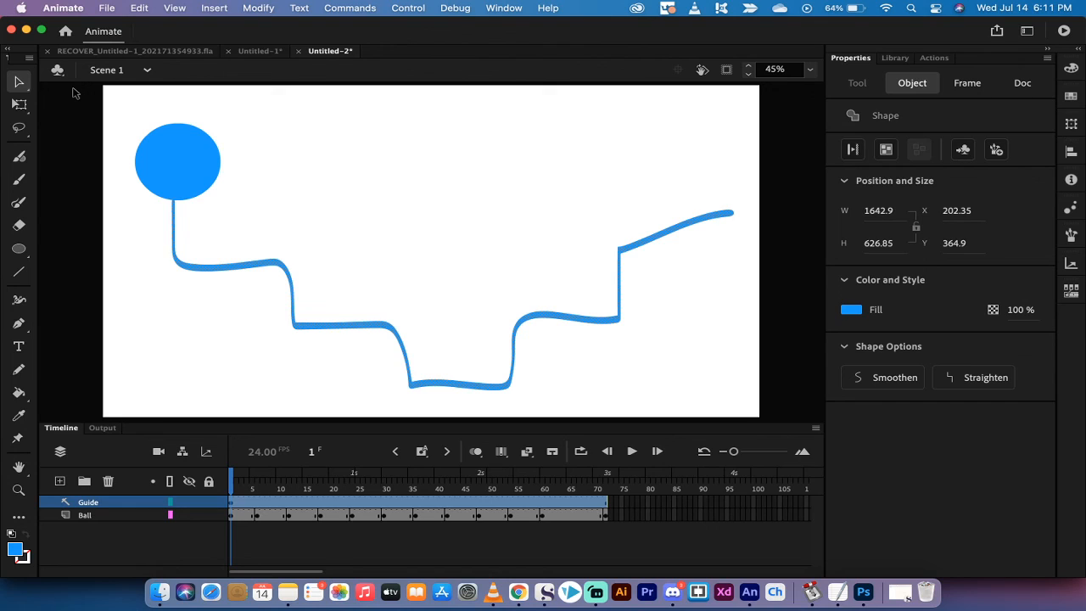
{"action": "mouse_move", "coordinate": [608, 539]}
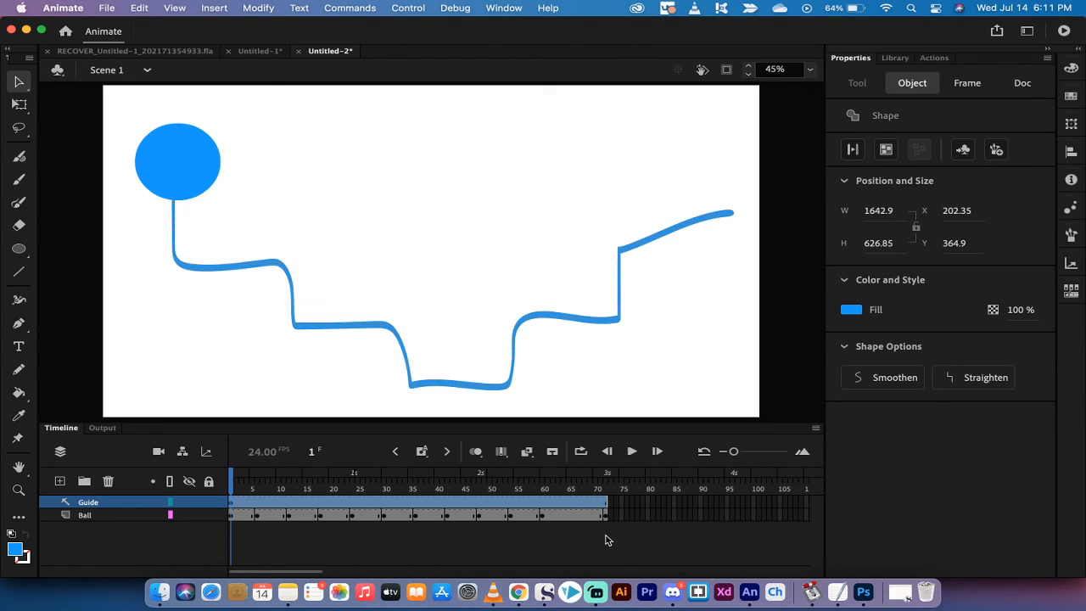